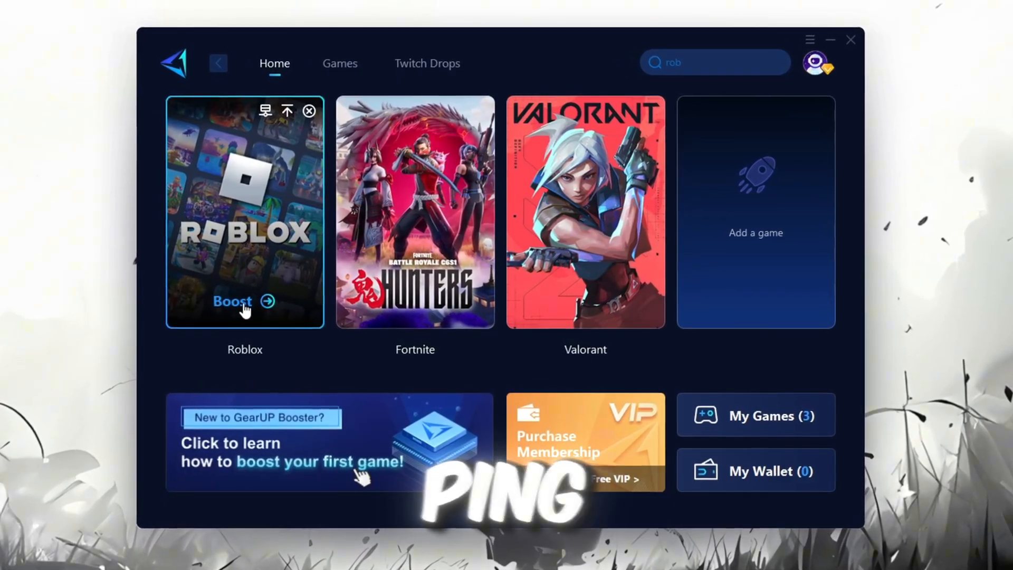
# Start boosting Roblox from its GearUP Booster card, then bring up Start search.
pyautogui.click(232, 302)
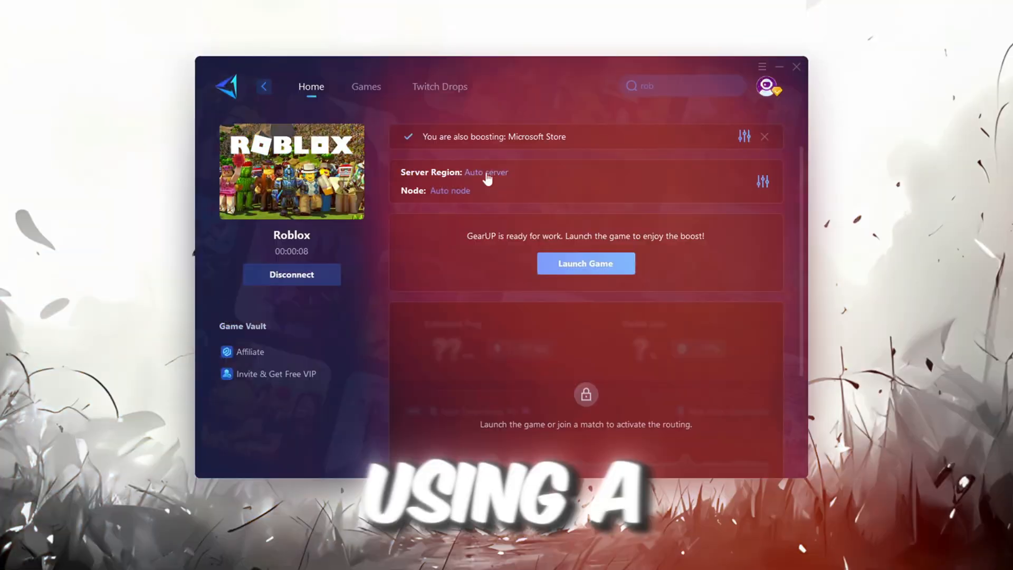
pyautogui.click(486, 172)
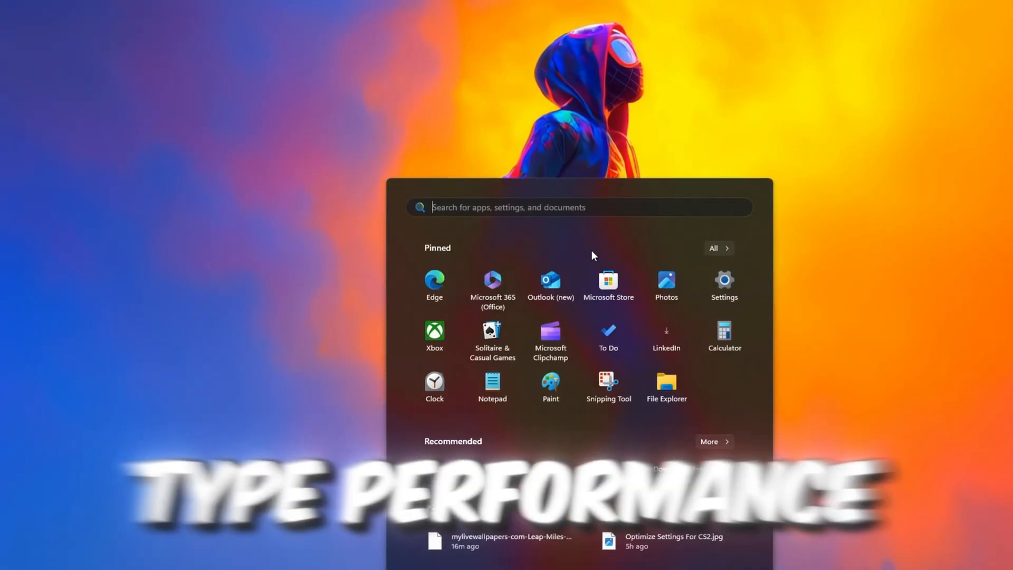
# Launch Performance Monitor and expand Data Collector Sets to show User Defined.
pyautogui.write('performance Monitor')
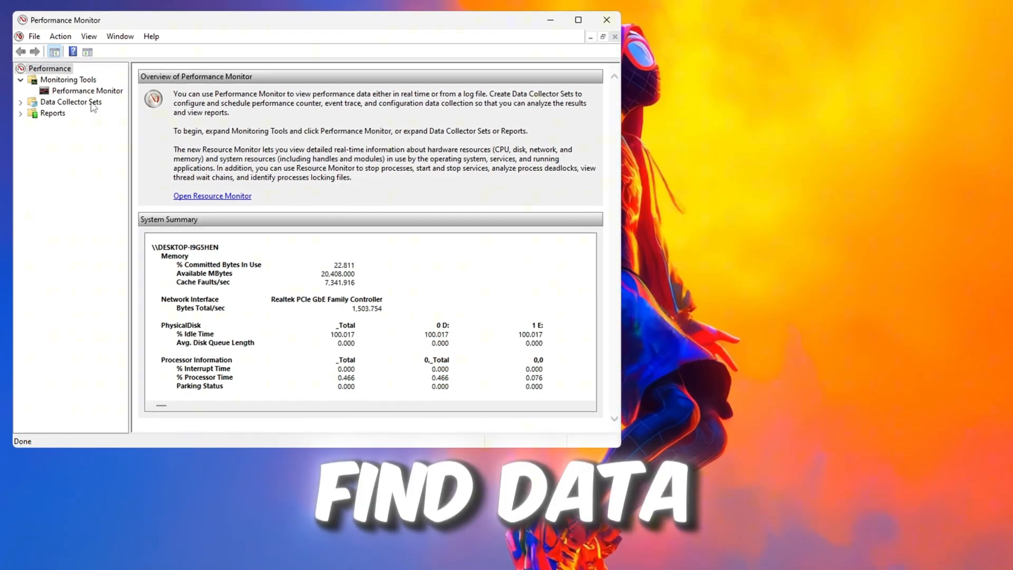
pyautogui.click(20, 102)
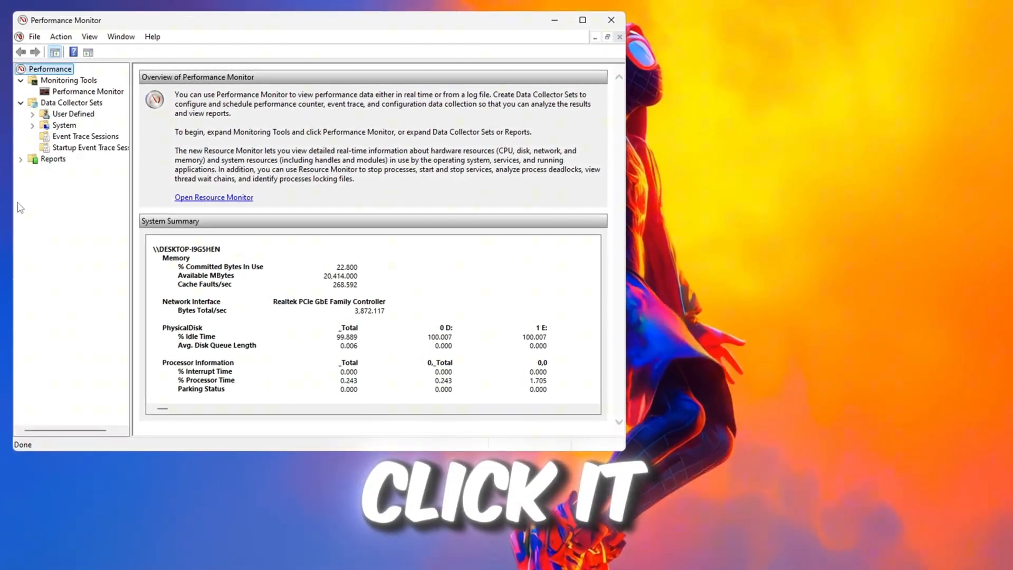
pyautogui.click(73, 114)
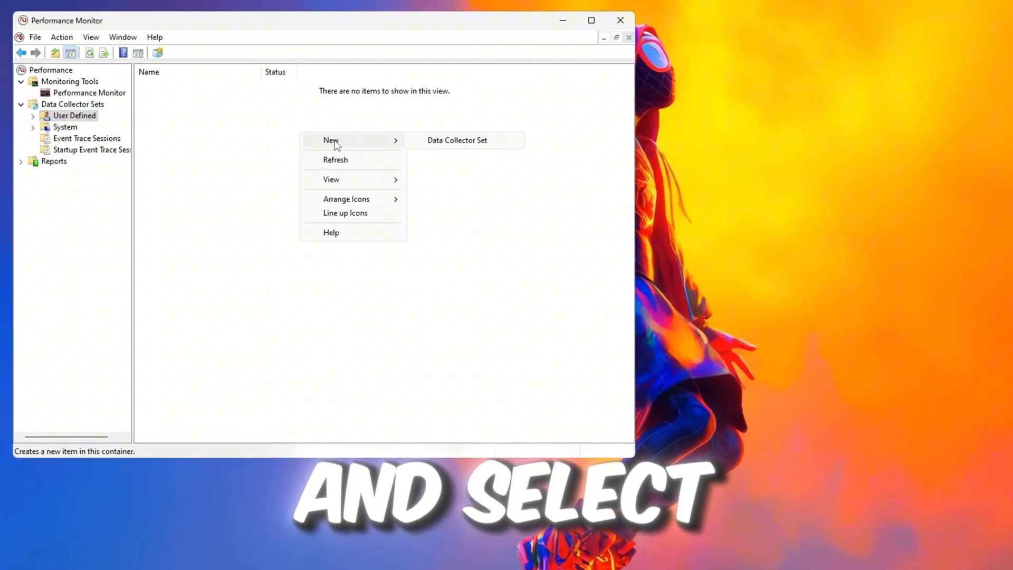
# Start a new data collector set named 'Roblox CPU Boost', created manually.
pyautogui.click(456, 139)
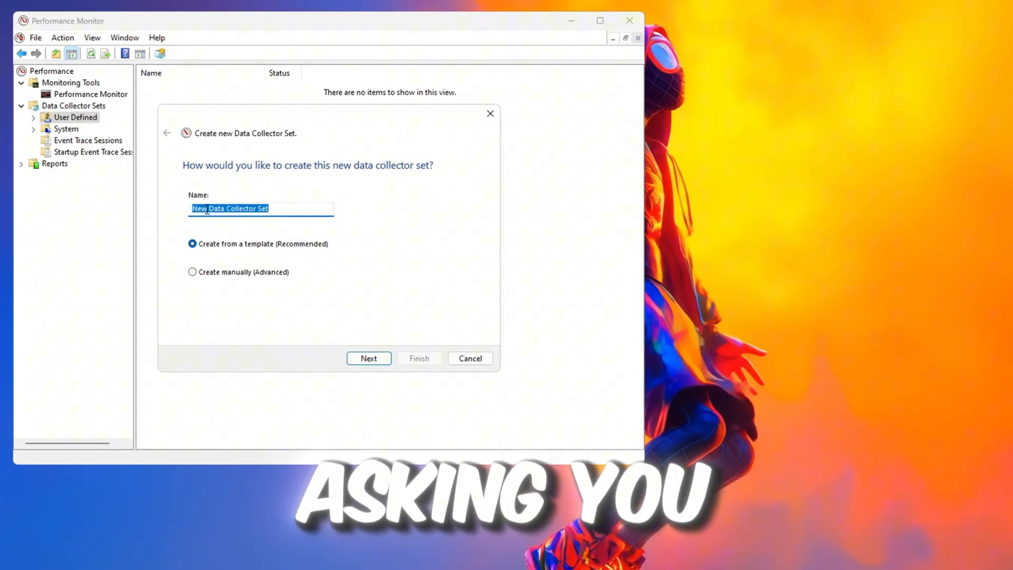
pyautogui.write('Roblox CPU Boost')
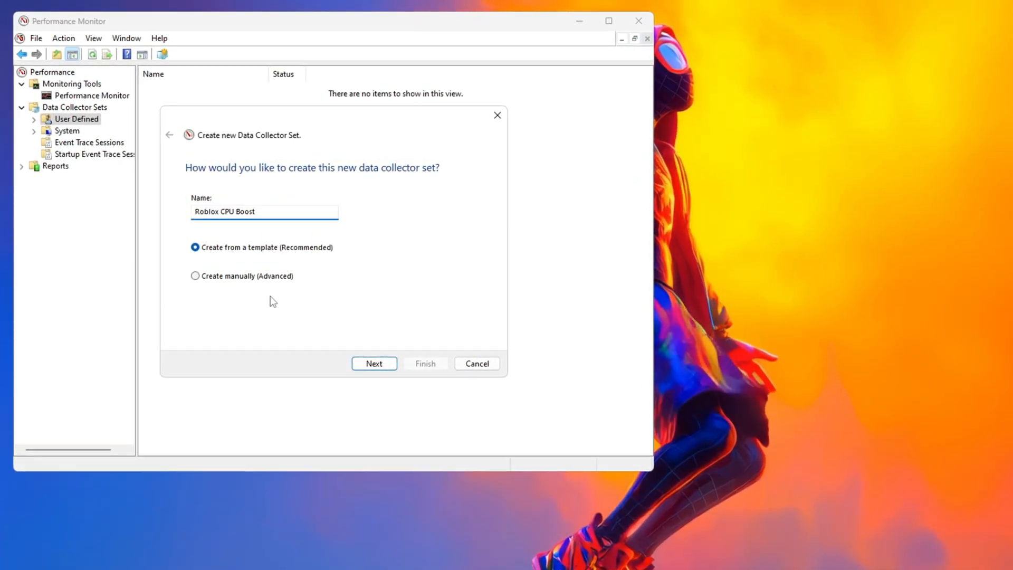
pyautogui.click(196, 278)
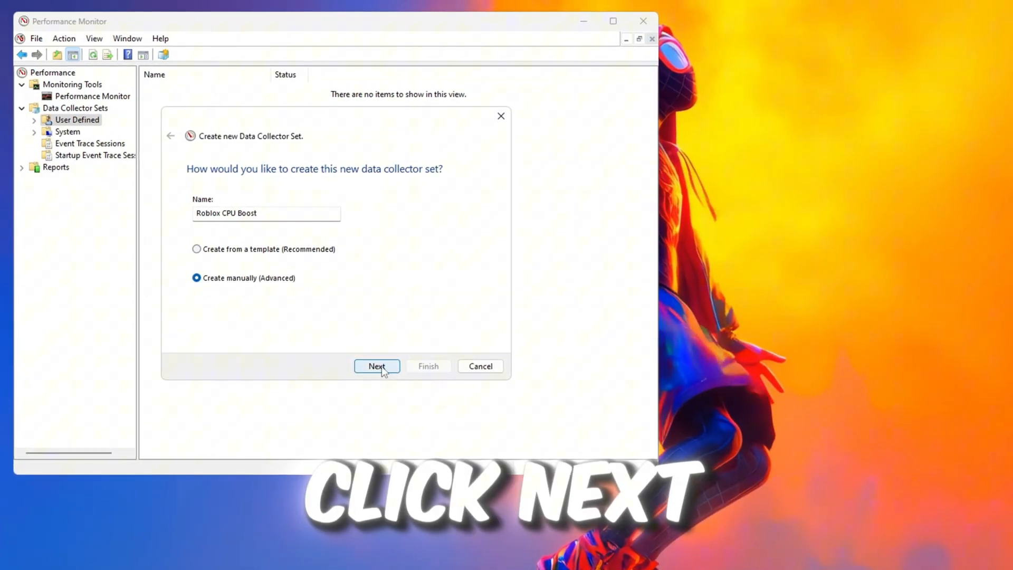
pyautogui.click(377, 366)
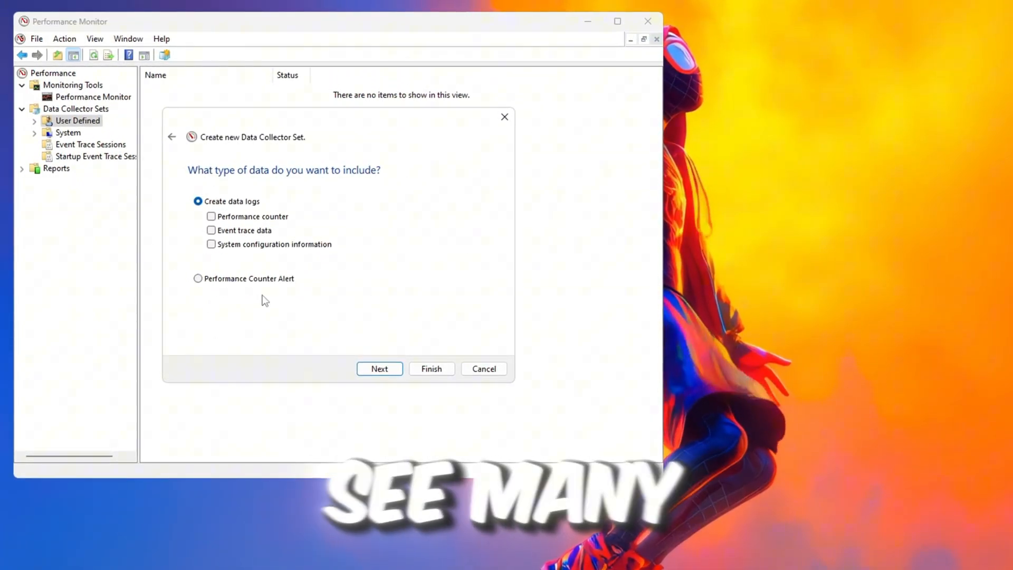
# Include performance counter data and add the processor counters to log.
pyautogui.click(211, 216)
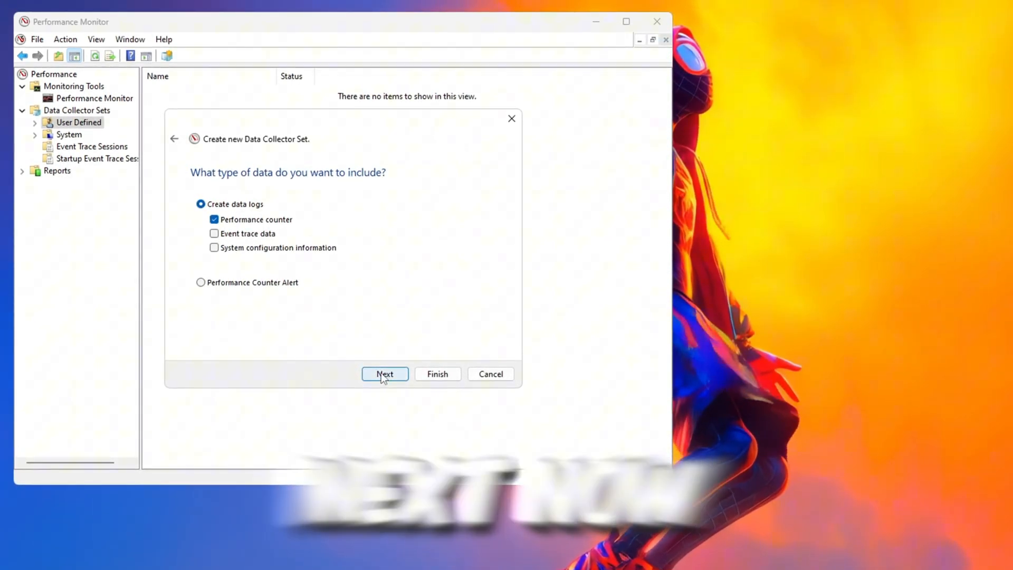
pyautogui.click(384, 374)
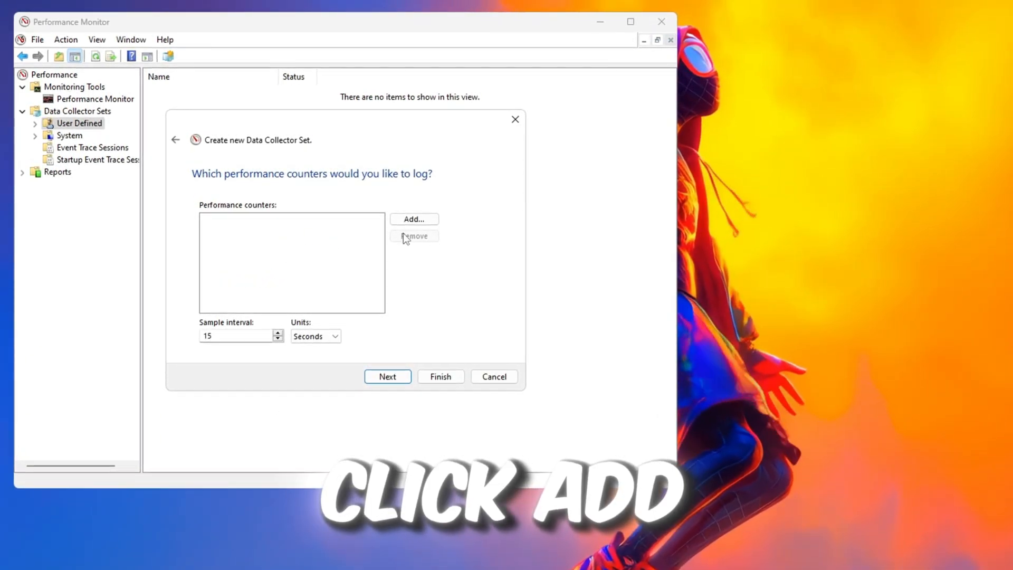
pyautogui.click(414, 218)
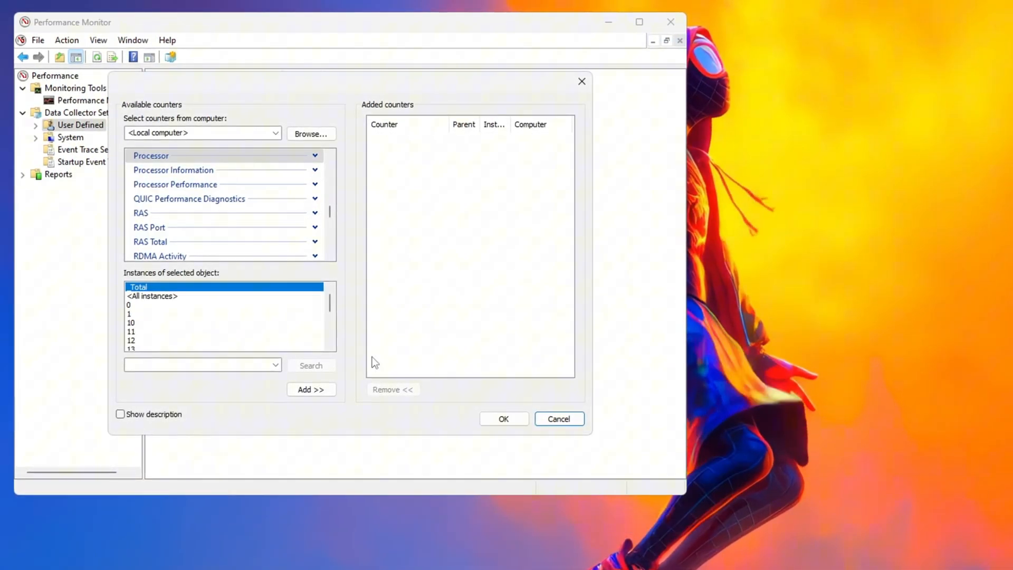
pyautogui.scroll(3)
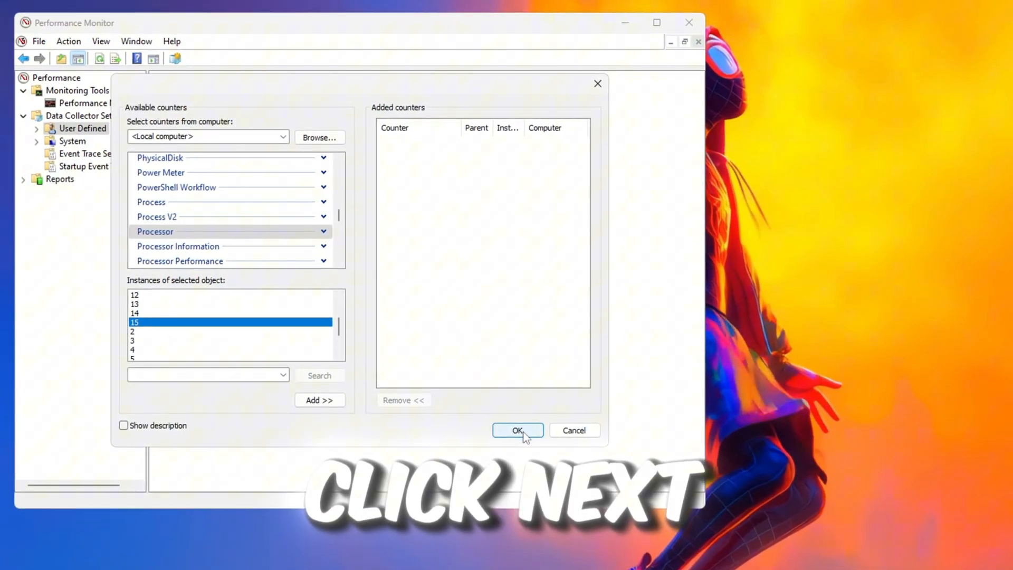
pyautogui.click(517, 431)
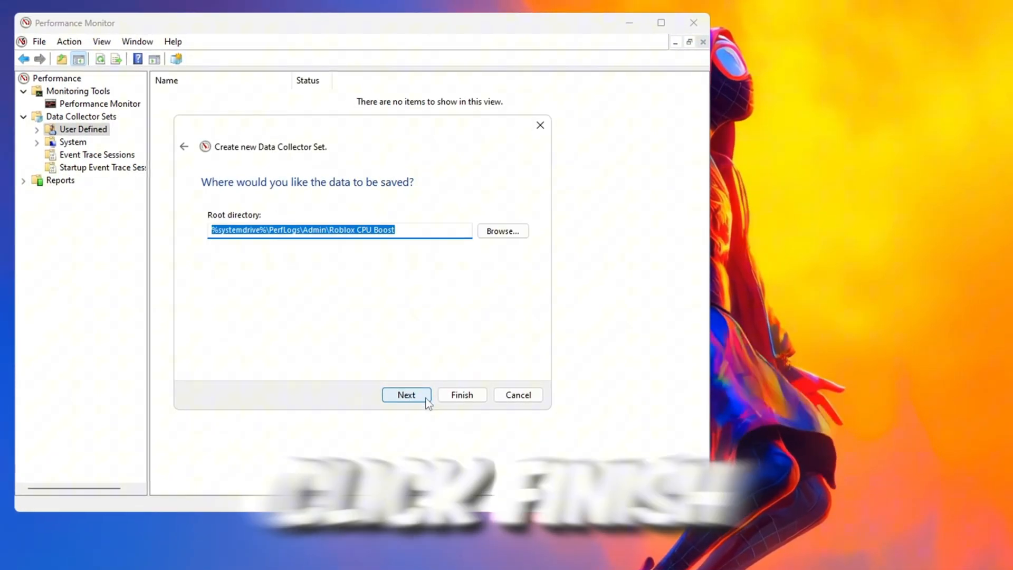
# Finish the Roblox CPU Boost set and start it running under User Defined.
pyautogui.click(462, 395)
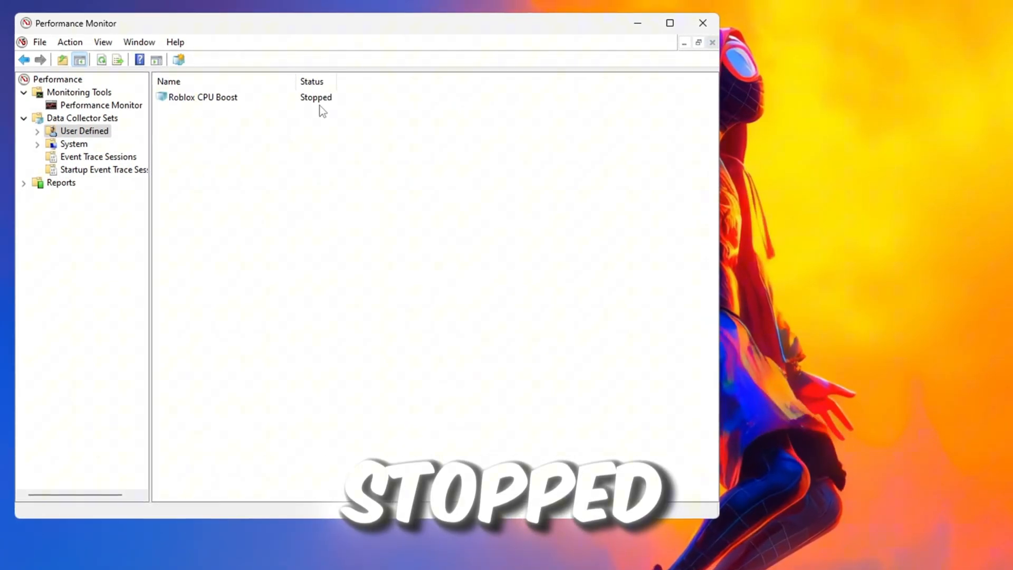
pyautogui.rightClick(202, 97)
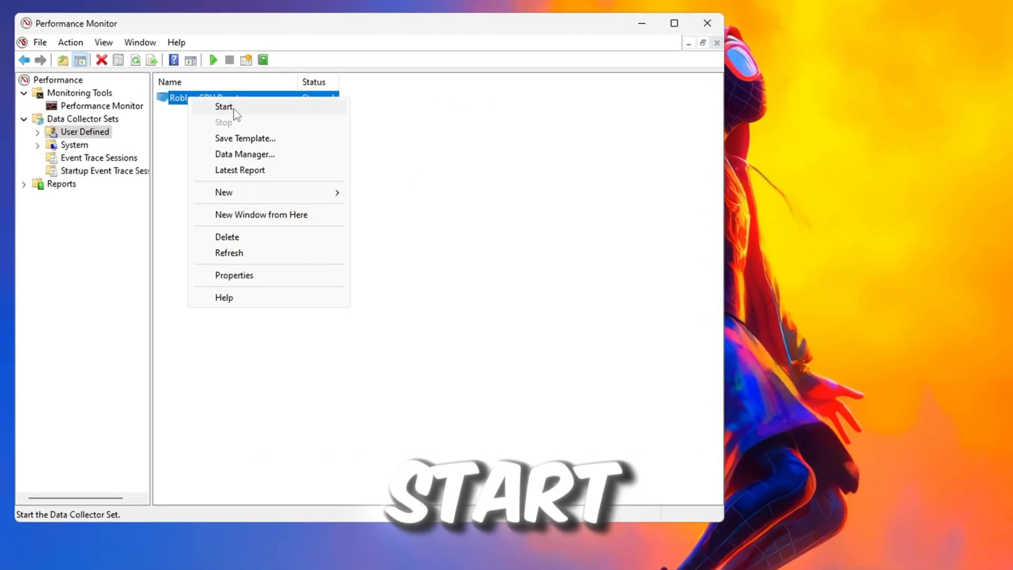
pyautogui.click(224, 107)
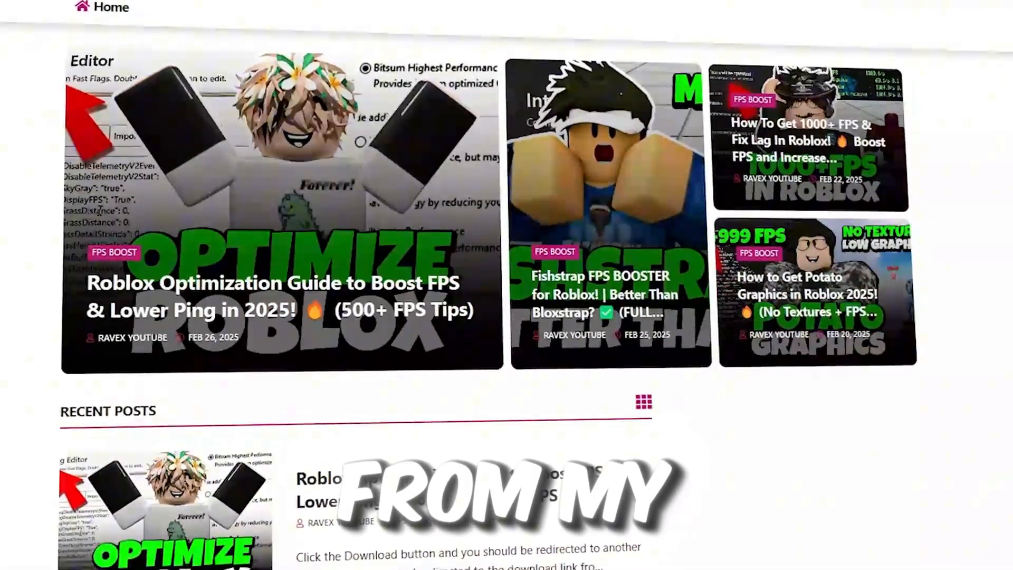
pyautogui.scroll(-3)
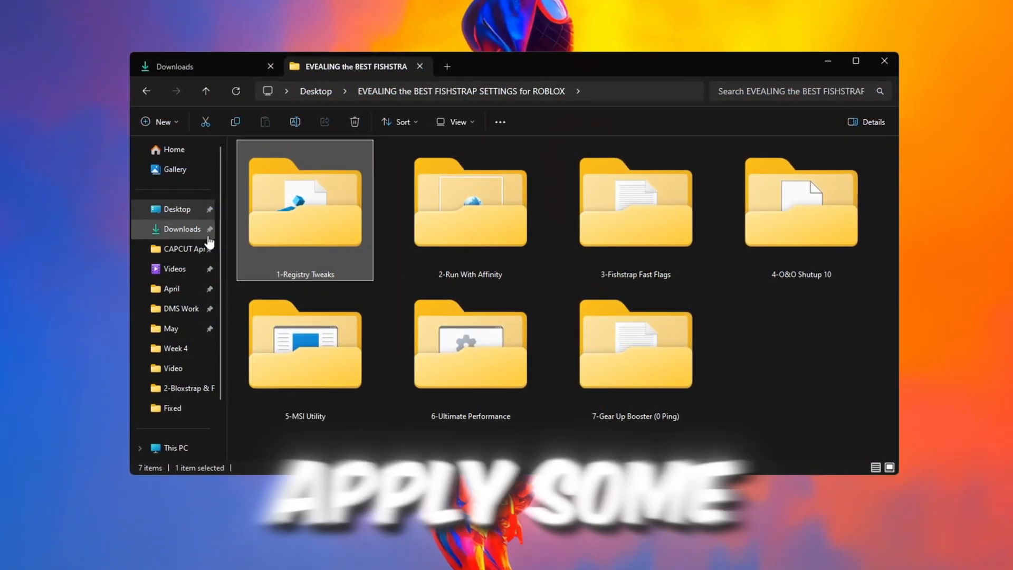
# Open the 1-Registry Tweaks folder and select all thirteen .reg files.
pyautogui.doubleClick(305, 207)
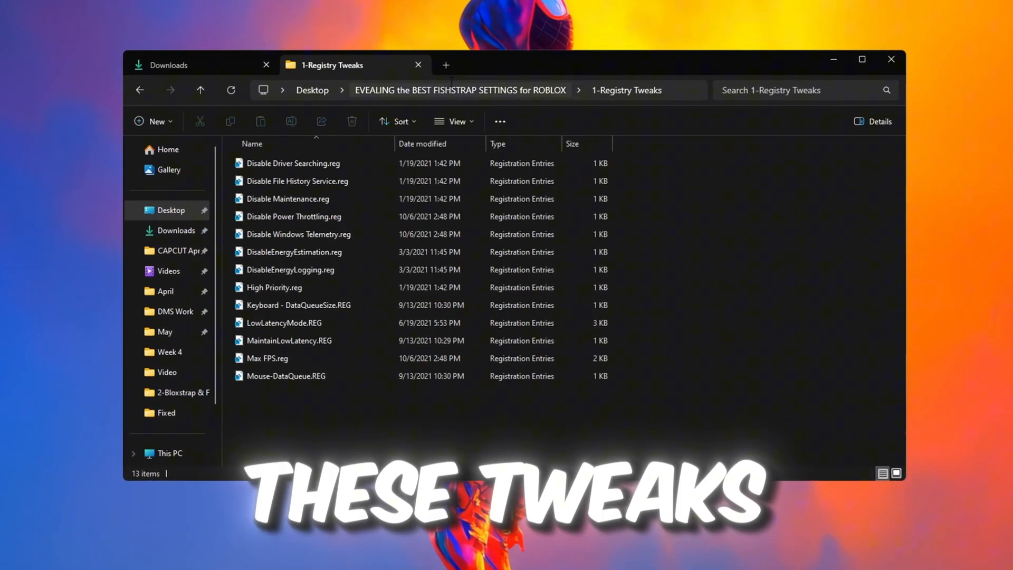
pyautogui.press('ctrl+a')
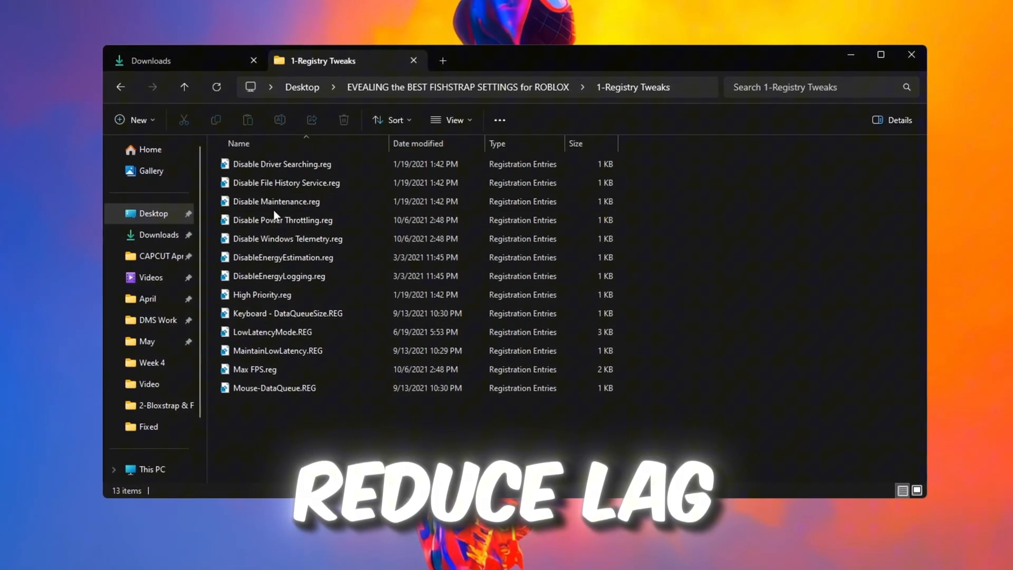
pyautogui.click(278, 278)
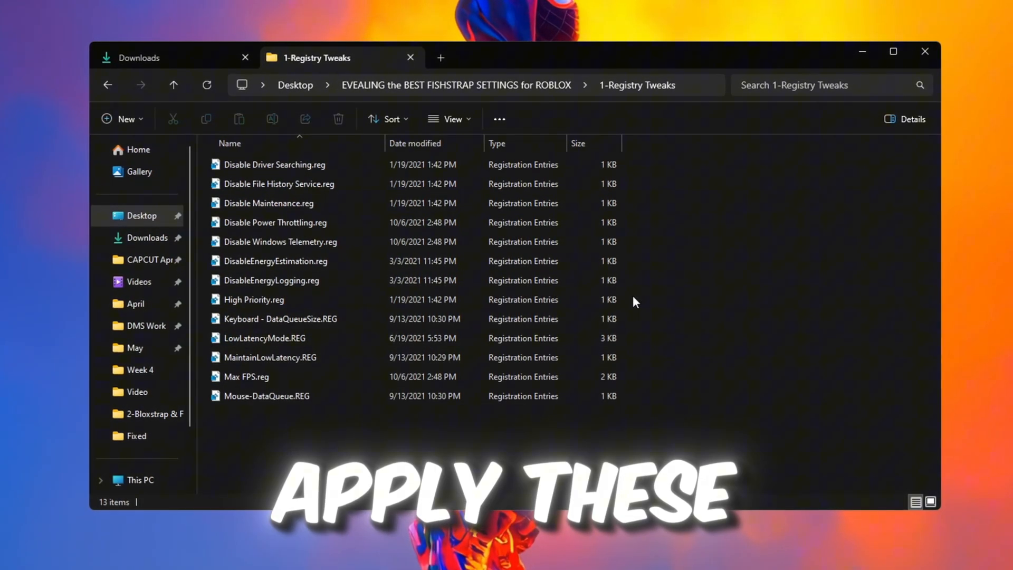
pyautogui.press('ctrl+a')
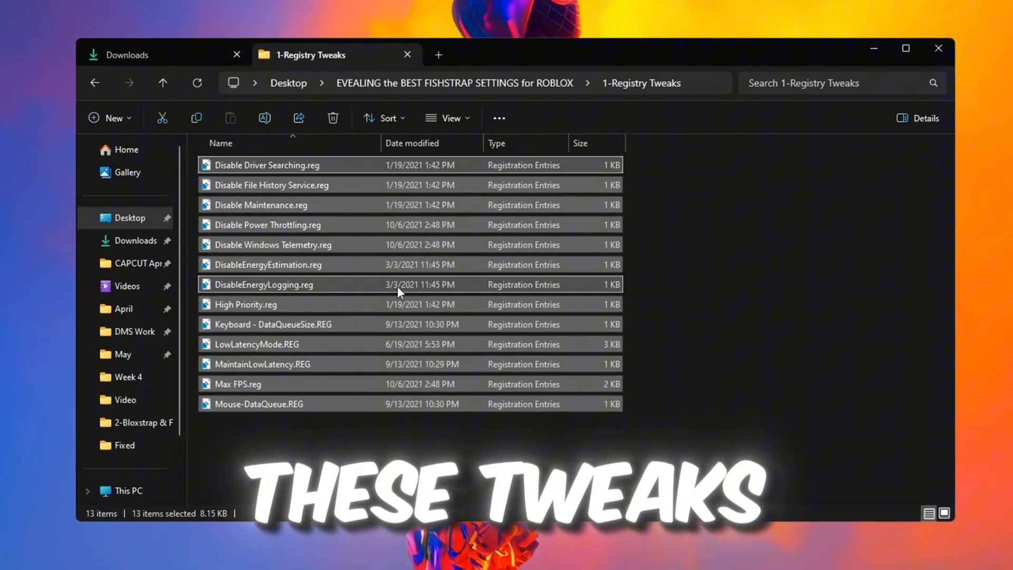
pyautogui.click(245, 306)
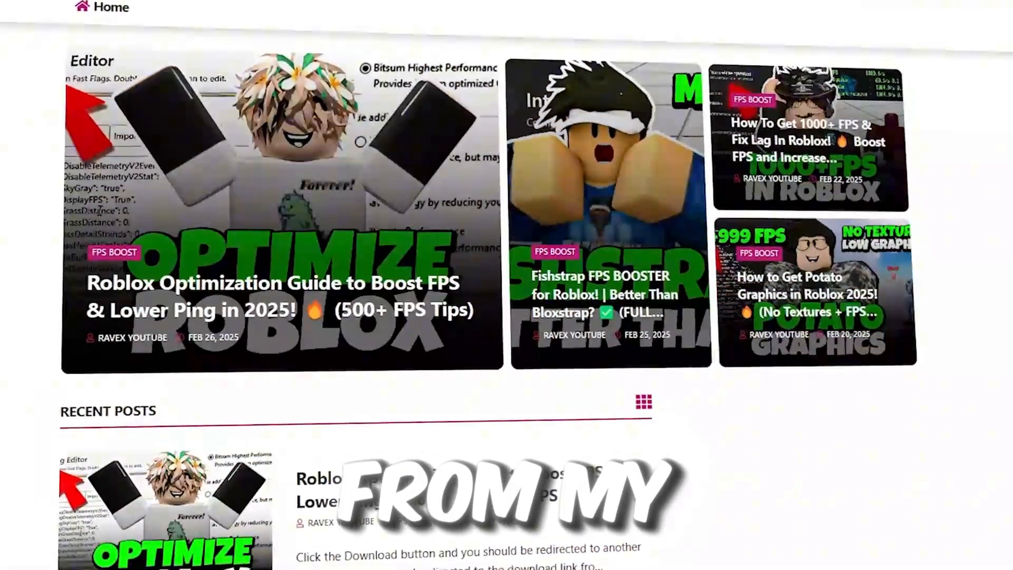
pyautogui.scroll(-3)
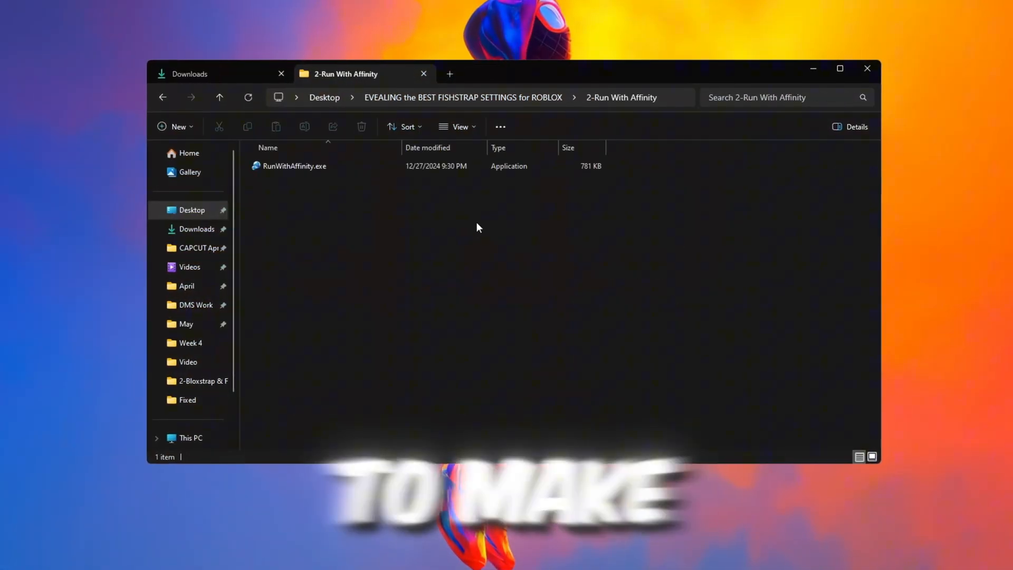
# Launch RunWithAffinity.exe from the 2-Run With Affinity folder.
pyautogui.click(293, 165)
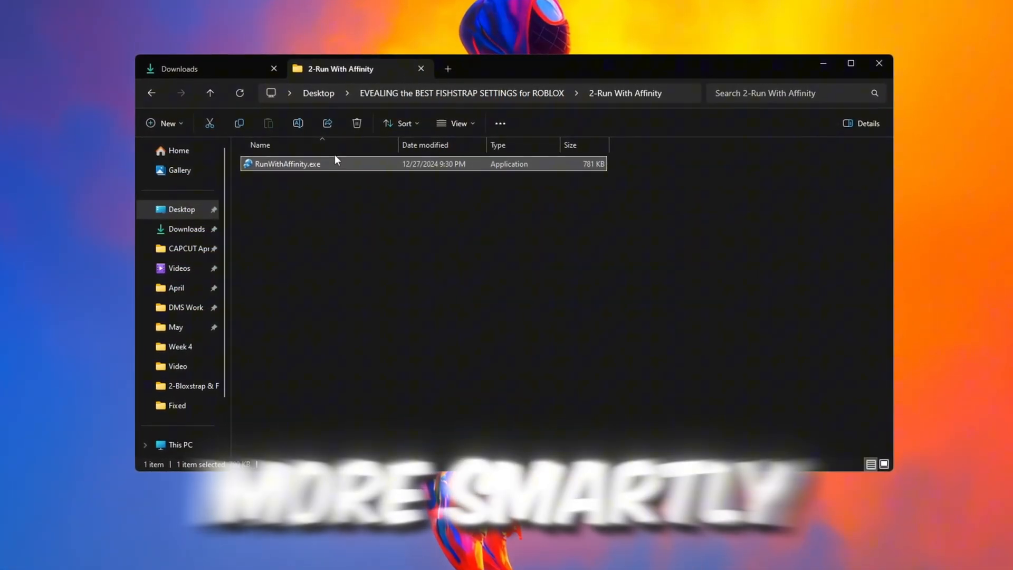
pyautogui.doubleClick(287, 163)
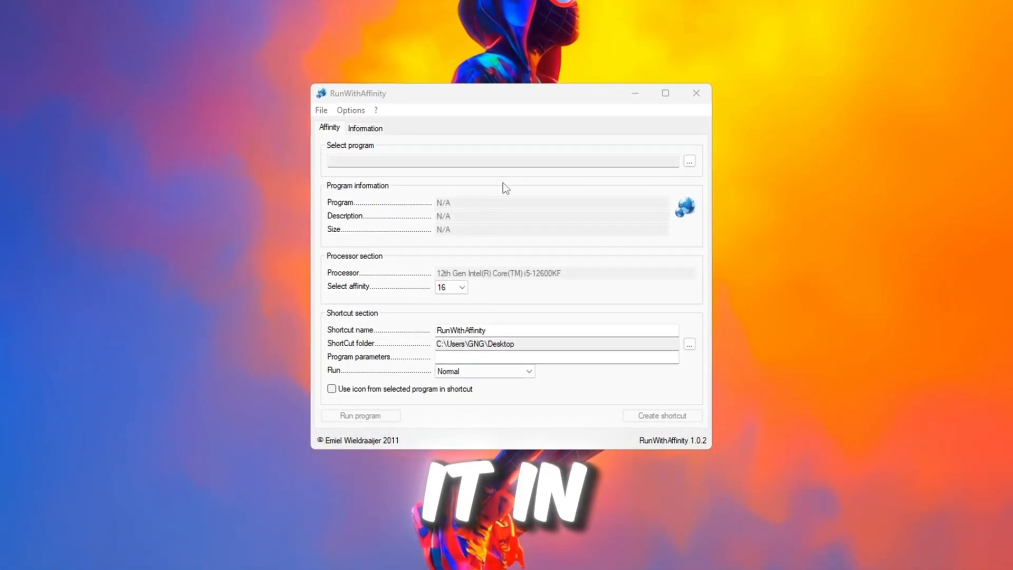
# Create a maximized RunWithAffinity desktop shortcut for RobloxPlayerBeta.exe.
pyautogui.click(688, 161)
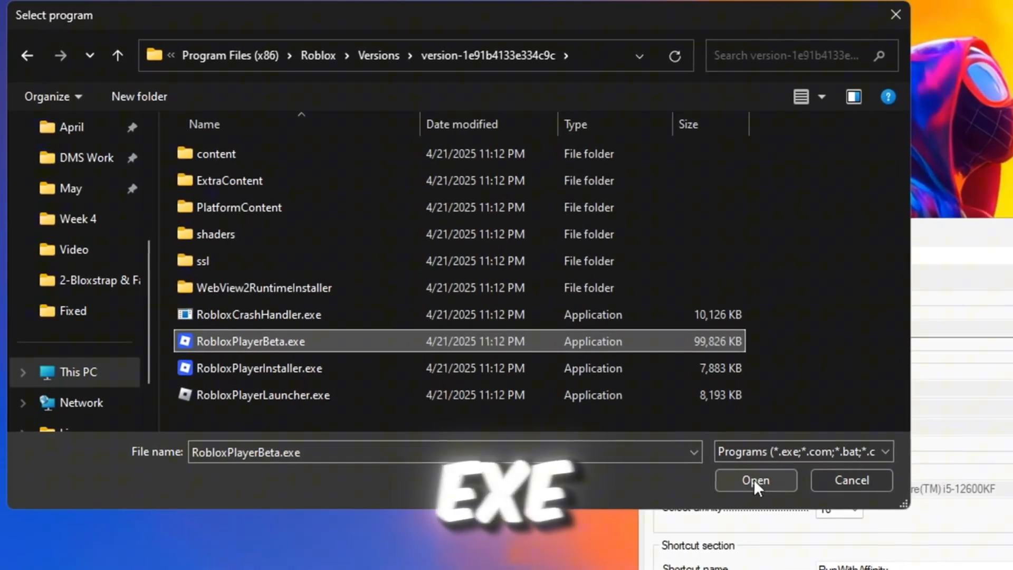
pyautogui.click(755, 480)
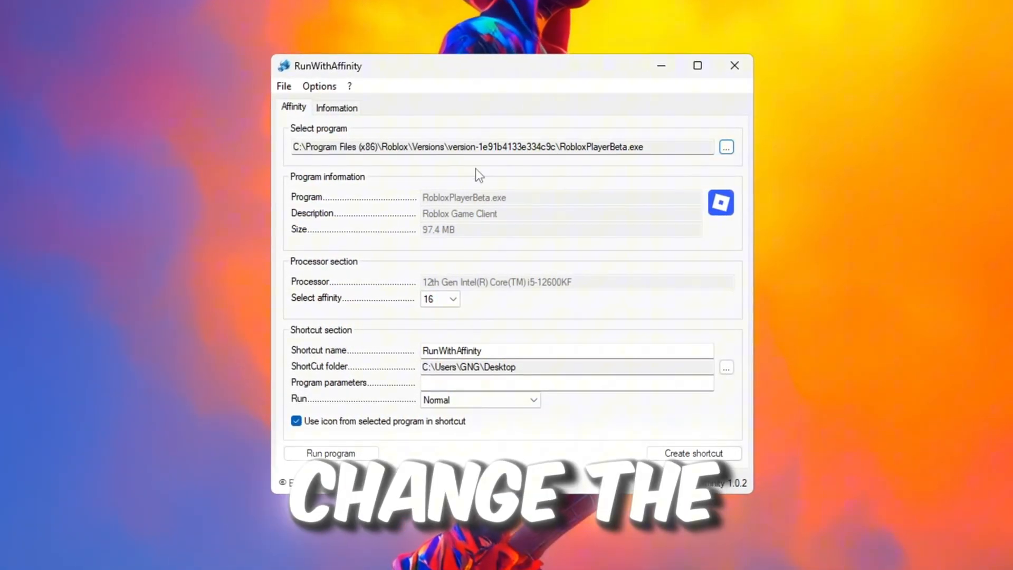
pyautogui.click(480, 403)
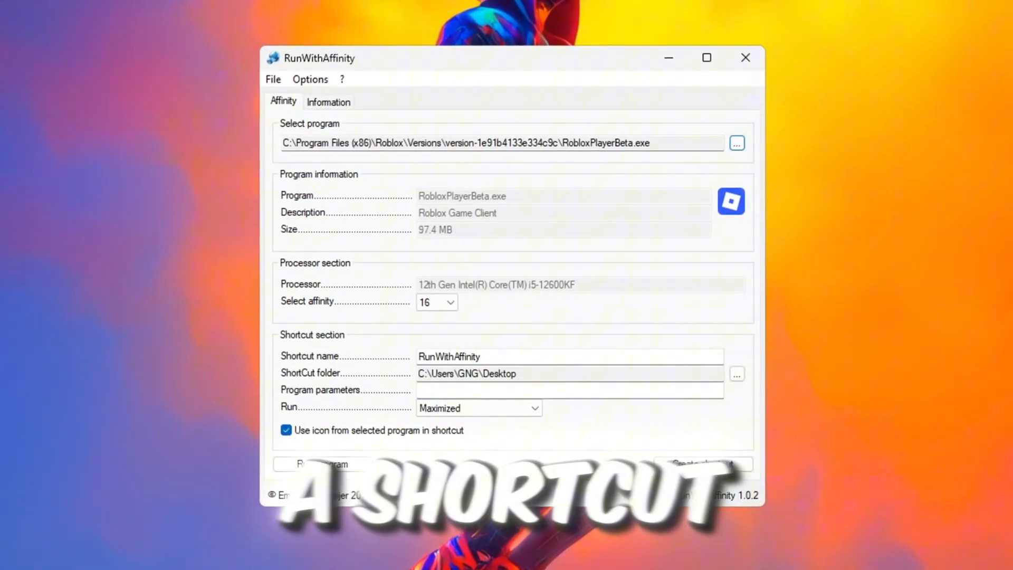
pyautogui.click(702, 463)
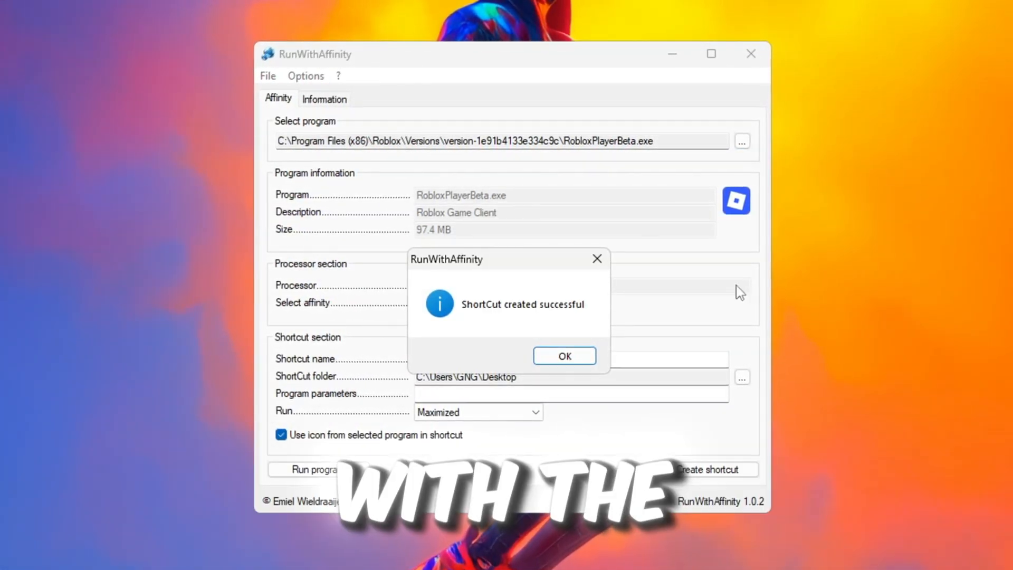
pyautogui.click(564, 356)
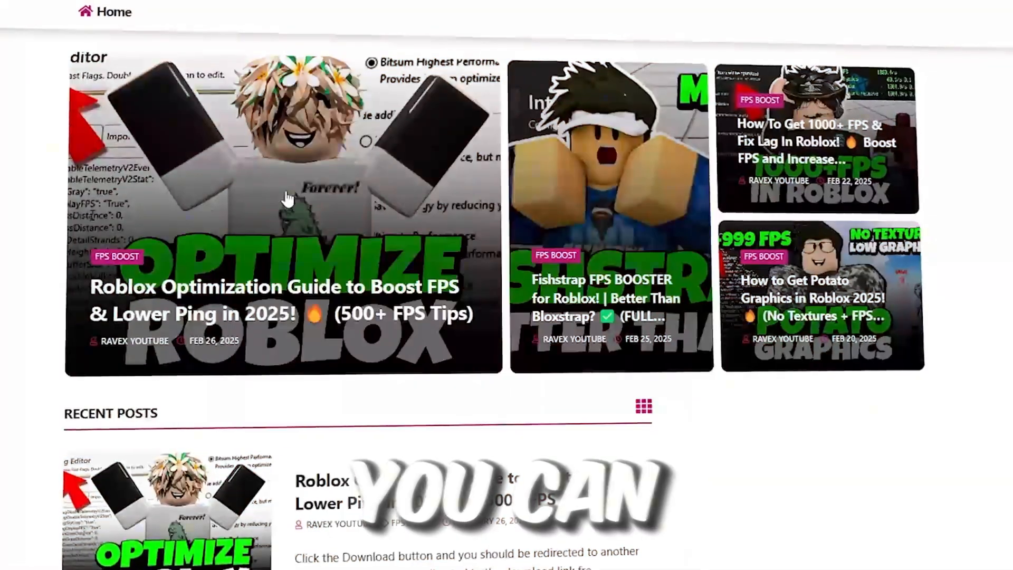
pyautogui.scroll(-3)
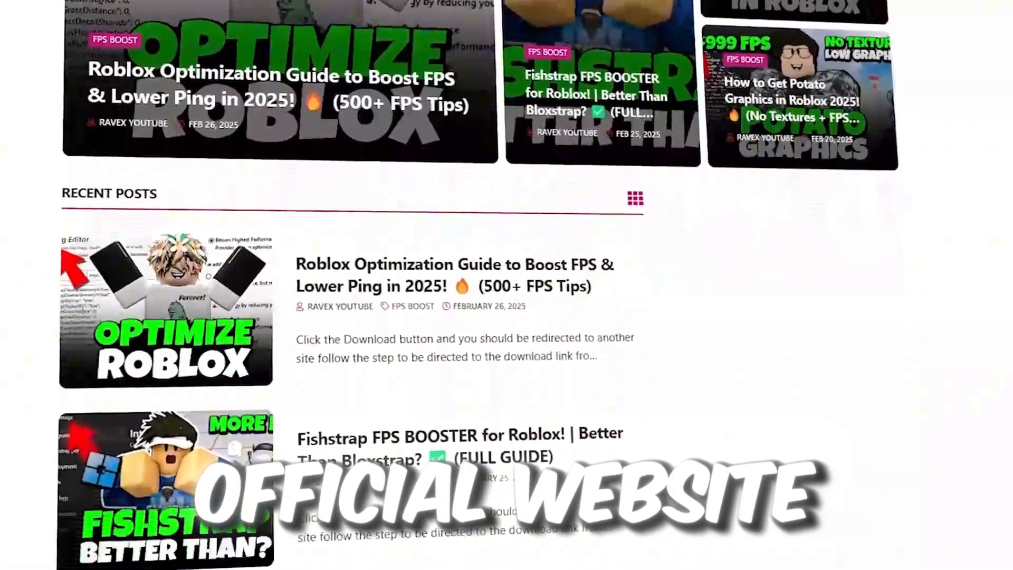
pyautogui.scroll(-3)
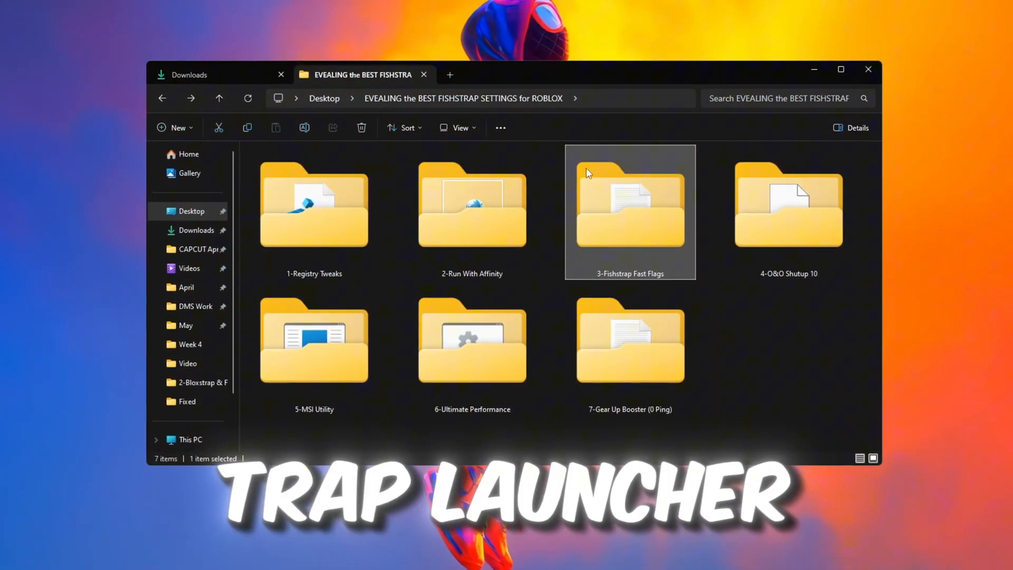
# Run Fishstrap.exe from the 3-Fishstrap Fast Flags folder.
pyautogui.doubleClick(630, 206)
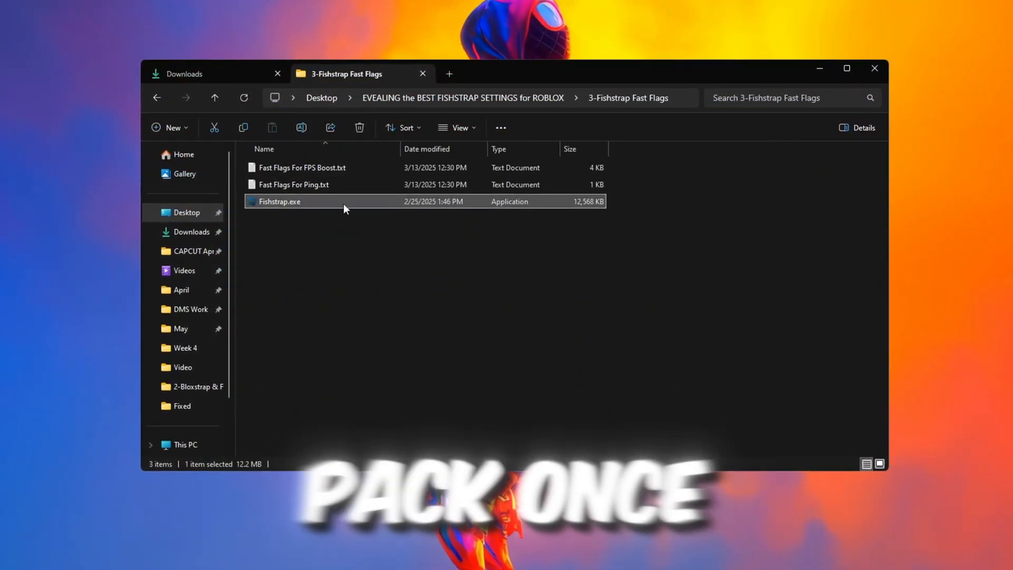
pyautogui.moveTo(243, 128)
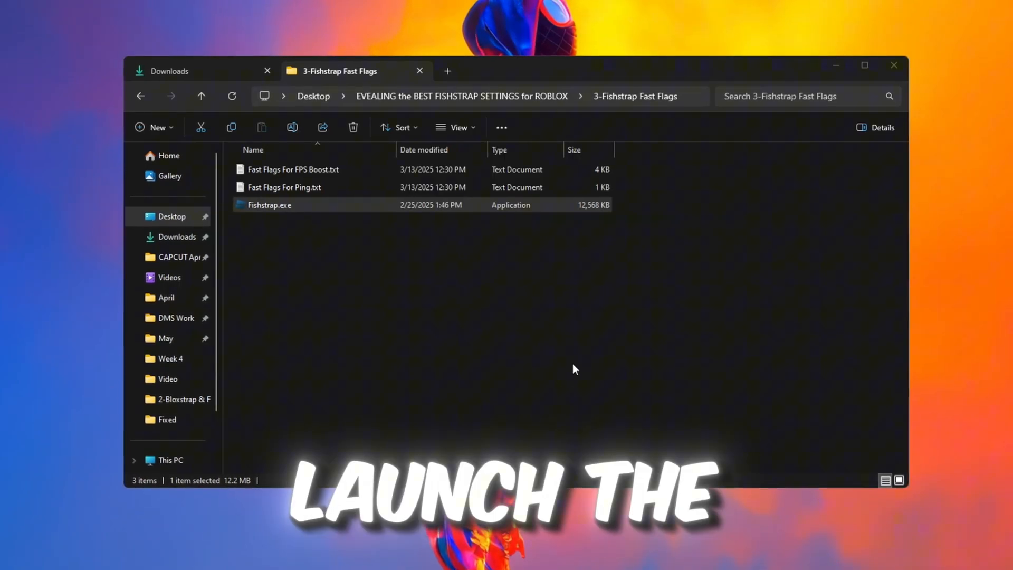
pyautogui.doubleClick(269, 205)
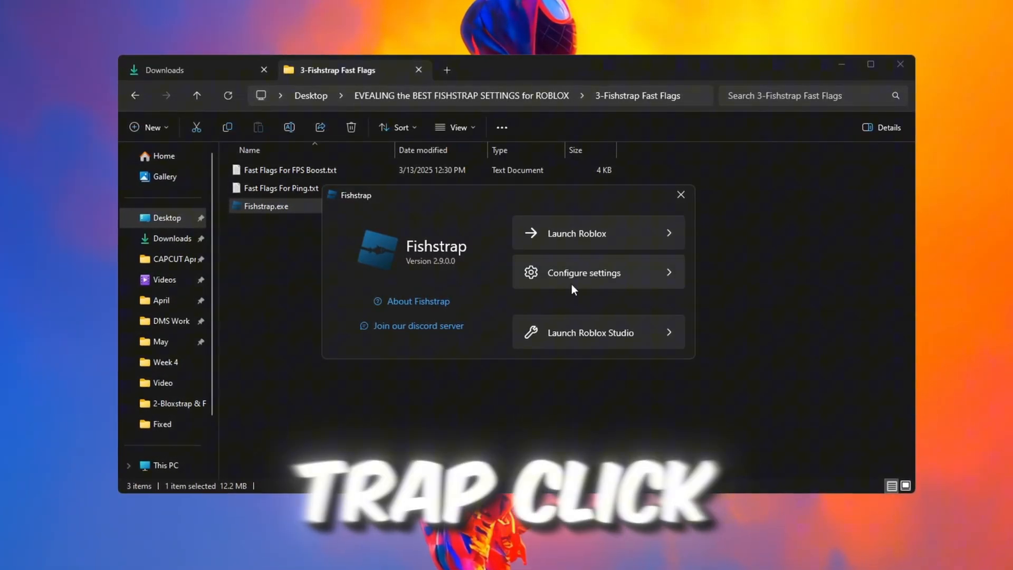
# In Fishstrap settings, go to the FastFlags page and open the Fast Flag Editor.
pyautogui.click(583, 272)
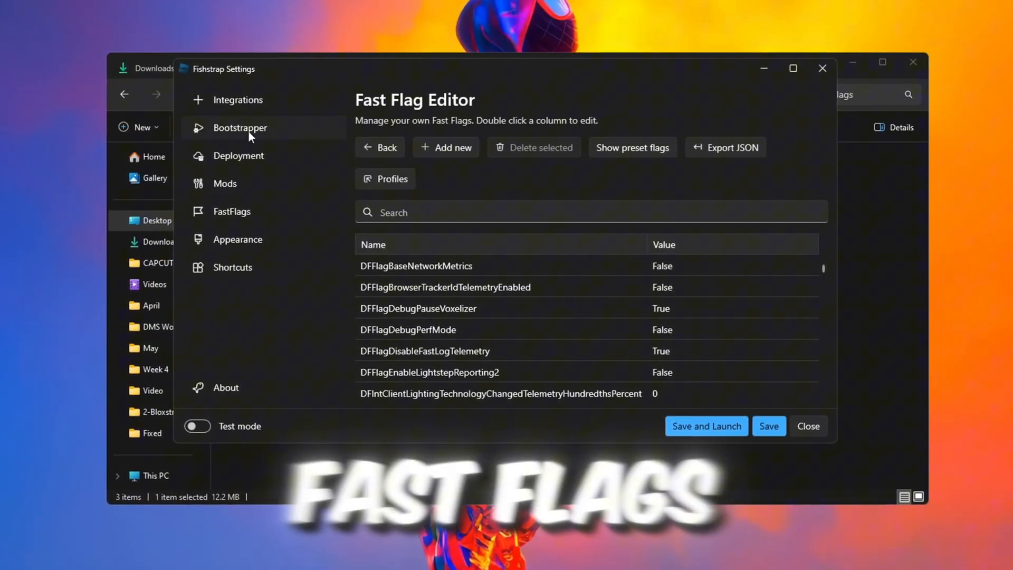
pyautogui.click(380, 147)
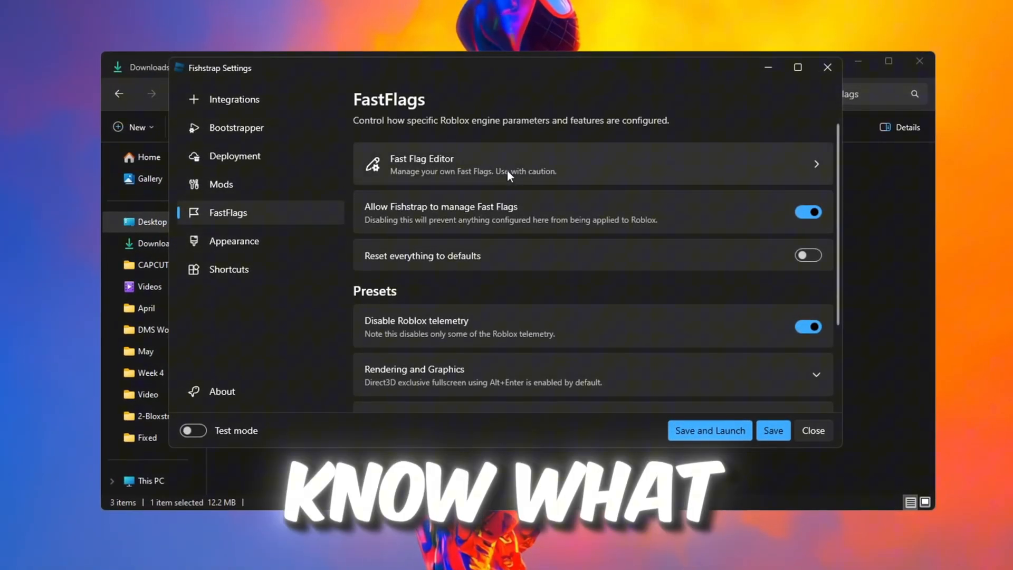
pyautogui.click(446, 147)
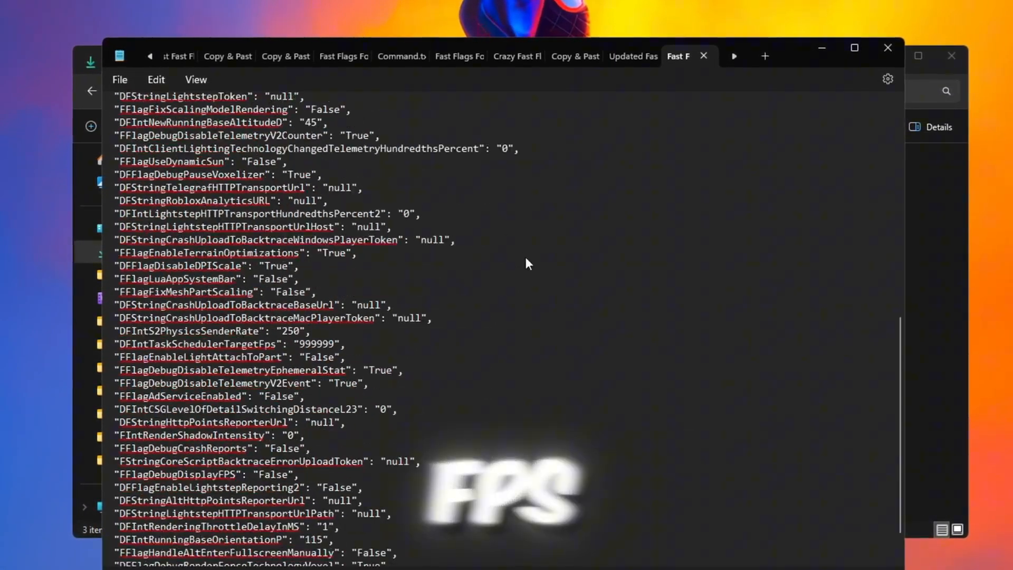
# Select all the fast flag text in Notepad and copy it.
pyautogui.scroll(3)
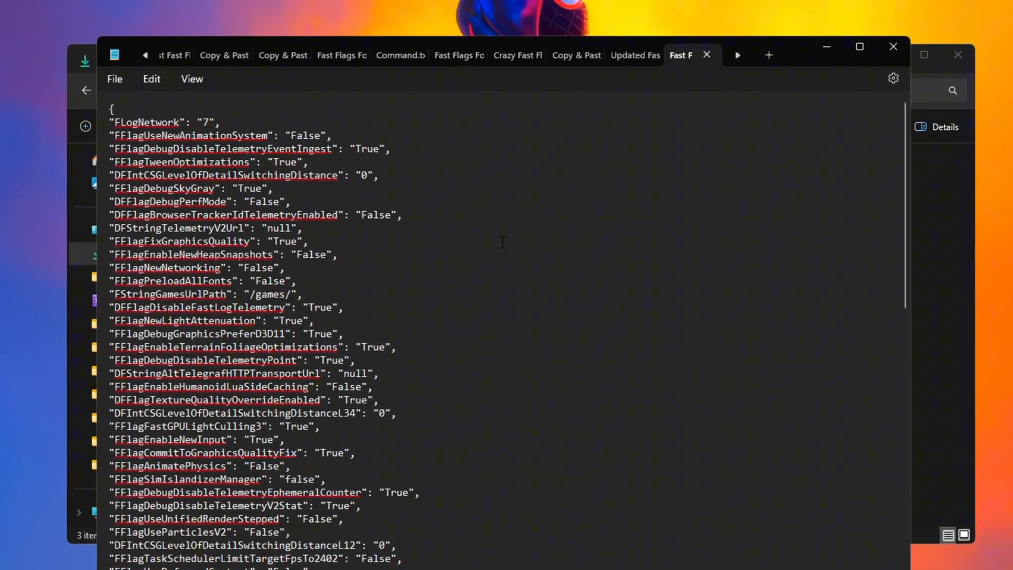
pyautogui.press('ctrl+a')
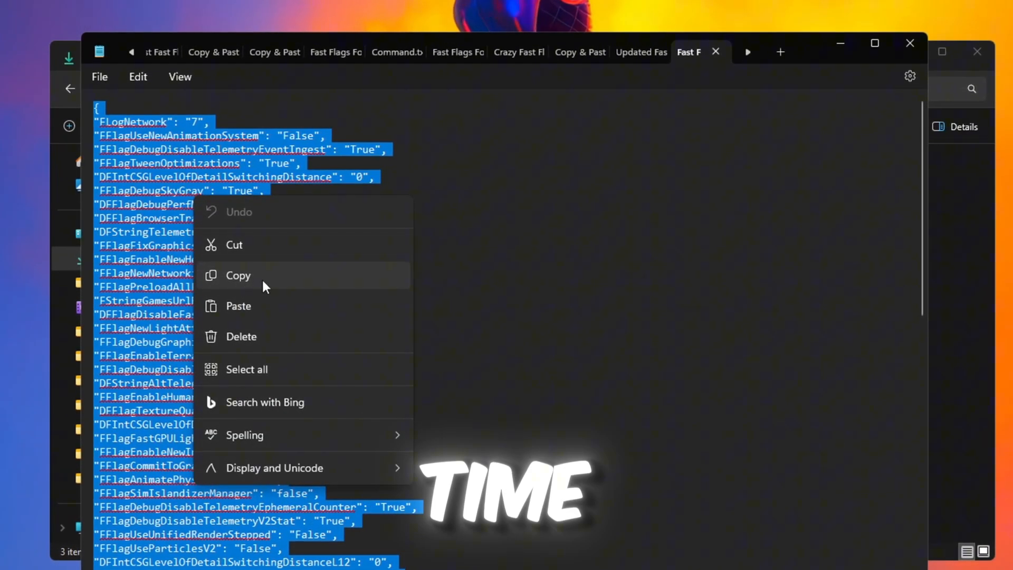
pyautogui.click(238, 276)
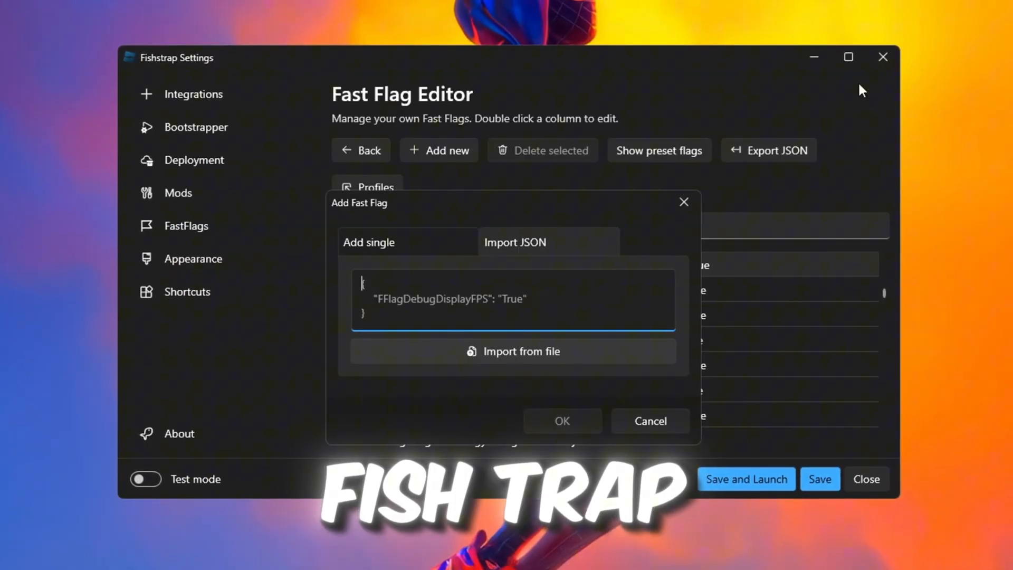
# Import the copied Fast Flags JSON into Fishstrap, accepting the large-configuration warning.
pyautogui.click(561, 421)
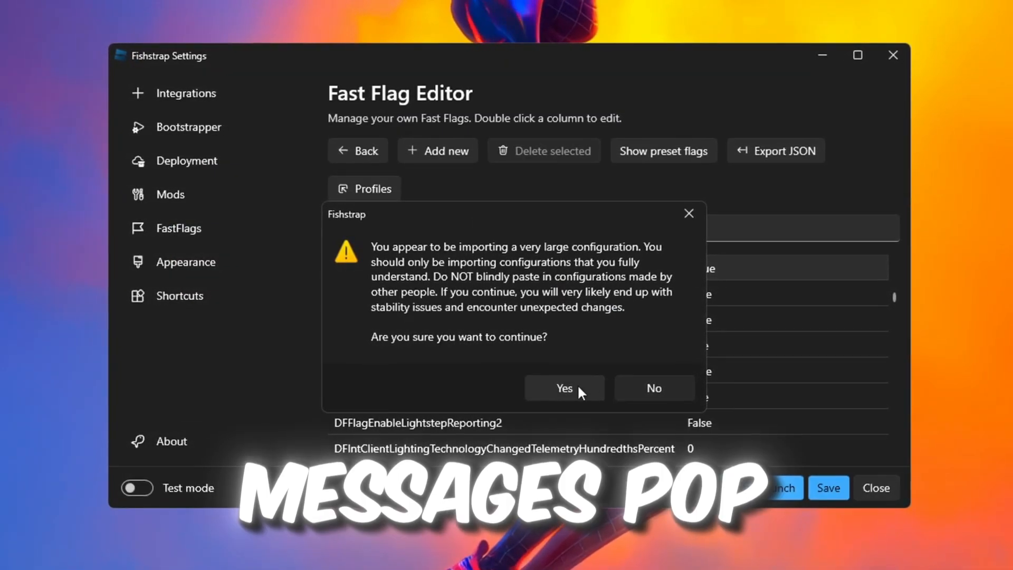
pyautogui.click(564, 388)
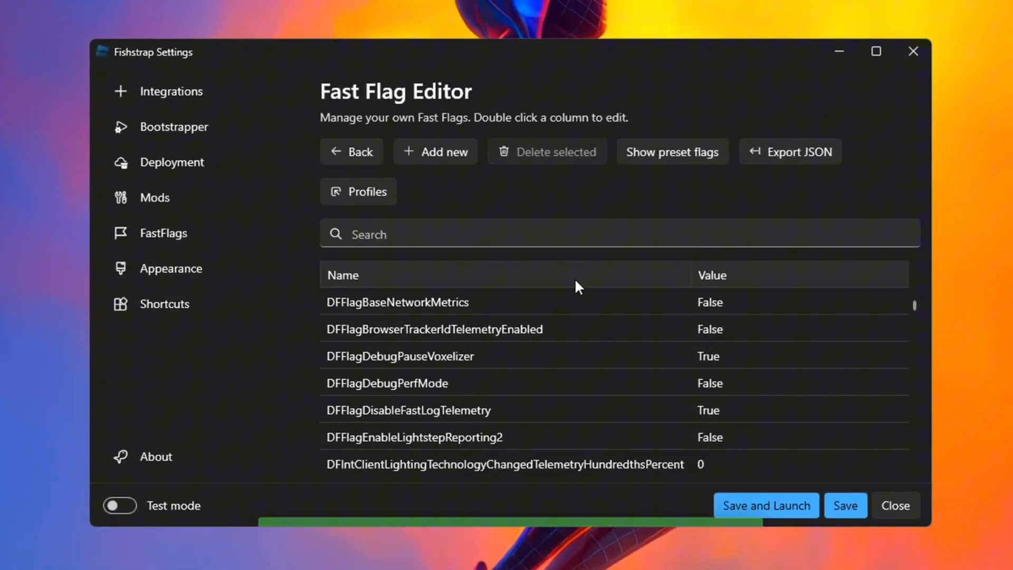
pyautogui.click(766, 505)
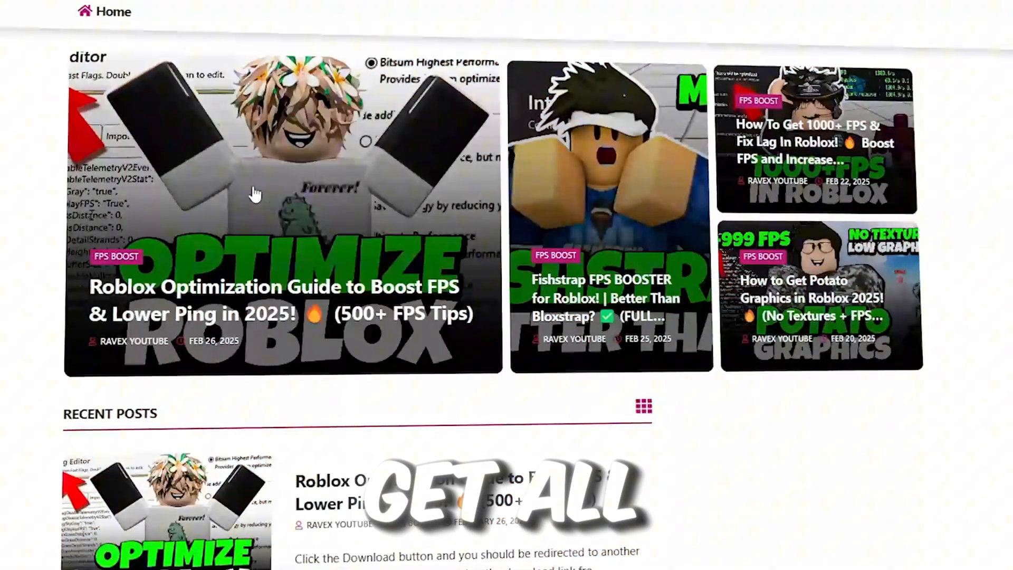
# Scroll File Explorer and open the 4-O&O Shutup 10 folder.
pyautogui.scroll(-3)
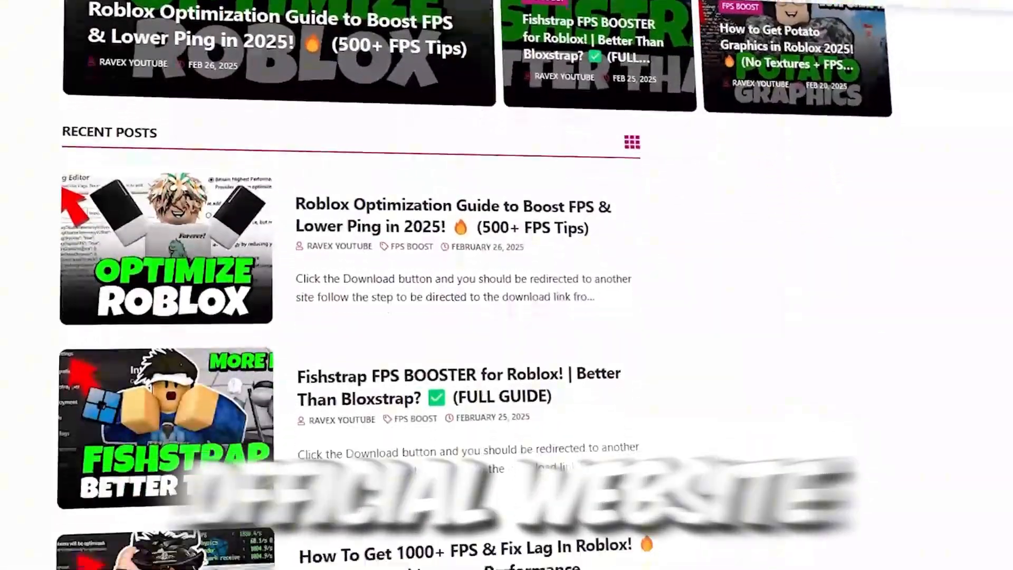
pyautogui.scroll(-3)
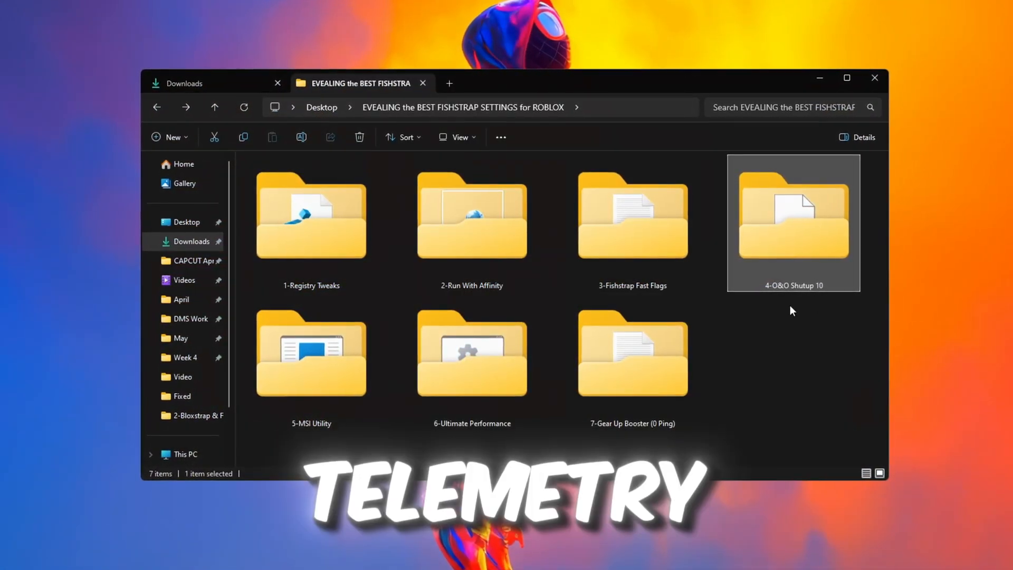
pyautogui.doubleClick(792, 216)
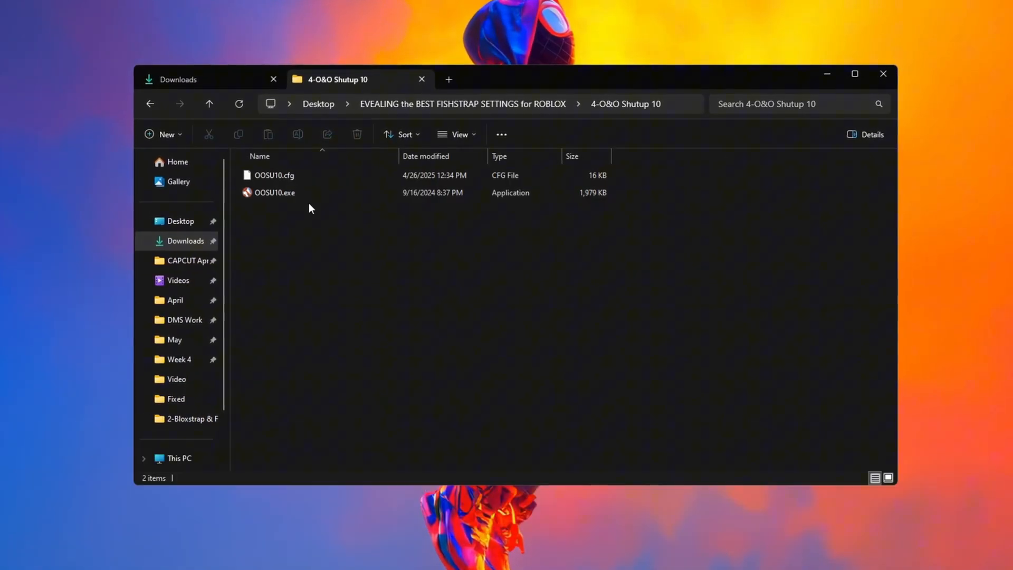
# Run OOSU10.exe, answer the restore point prompt, and review the already-applied settings.
pyautogui.doubleClick(274, 192)
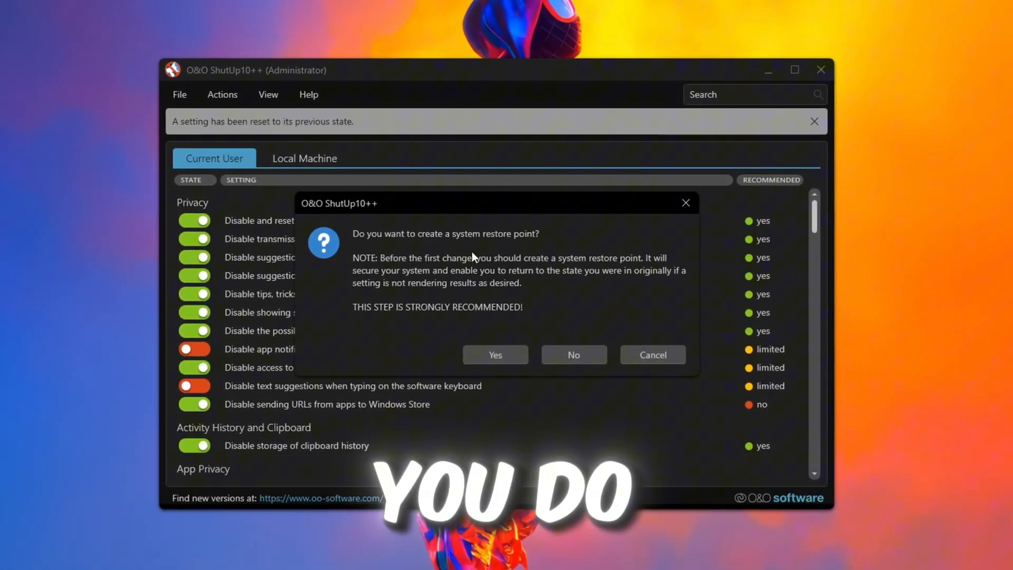
pyautogui.click(572, 355)
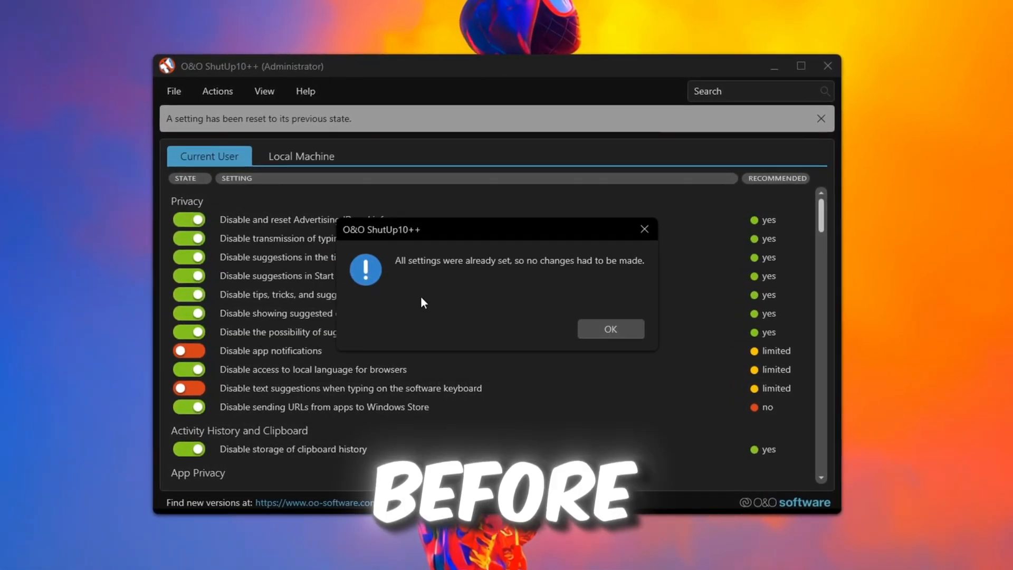
pyautogui.click(610, 329)
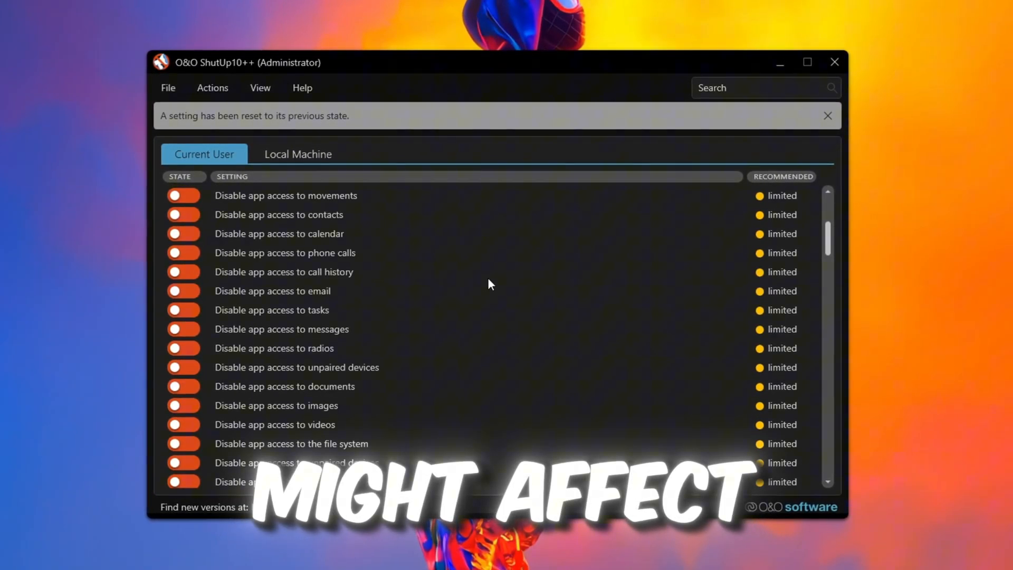
pyautogui.scroll(3)
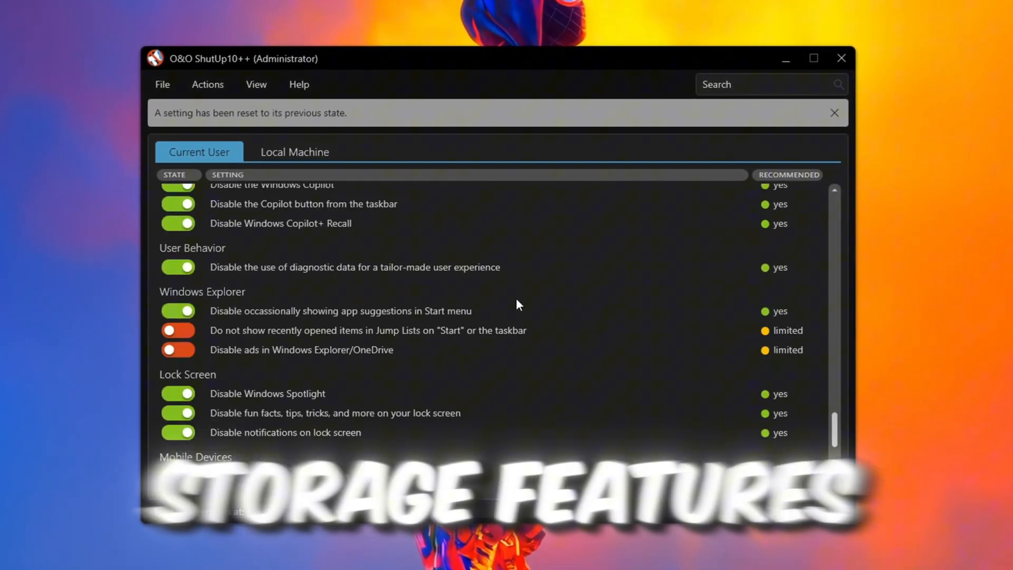
pyautogui.scroll(-3)
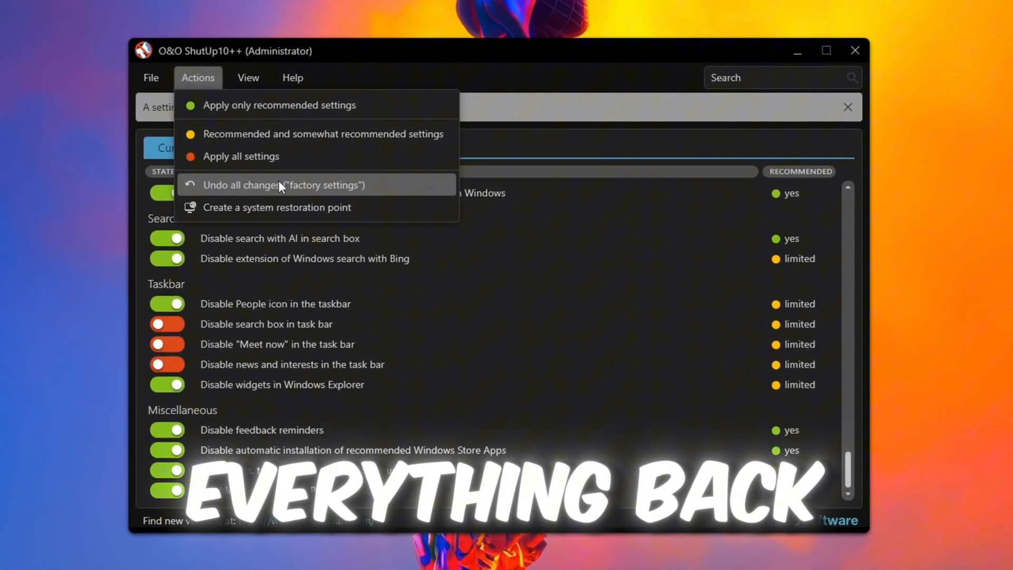
pyautogui.click(283, 185)
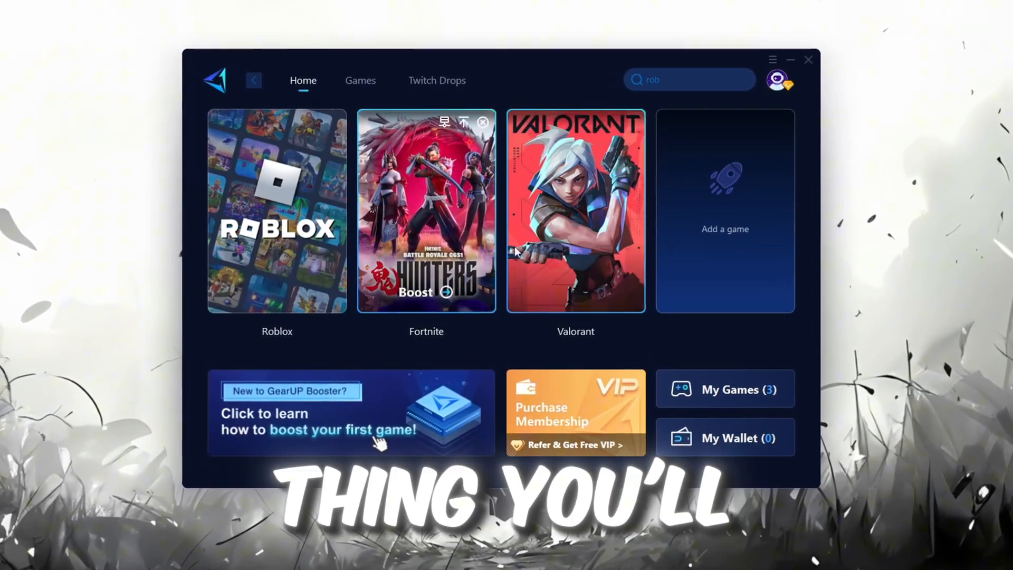
# Browse GearUP Booster's Home and Games tabs and boost Roblox.
pyautogui.click(779, 80)
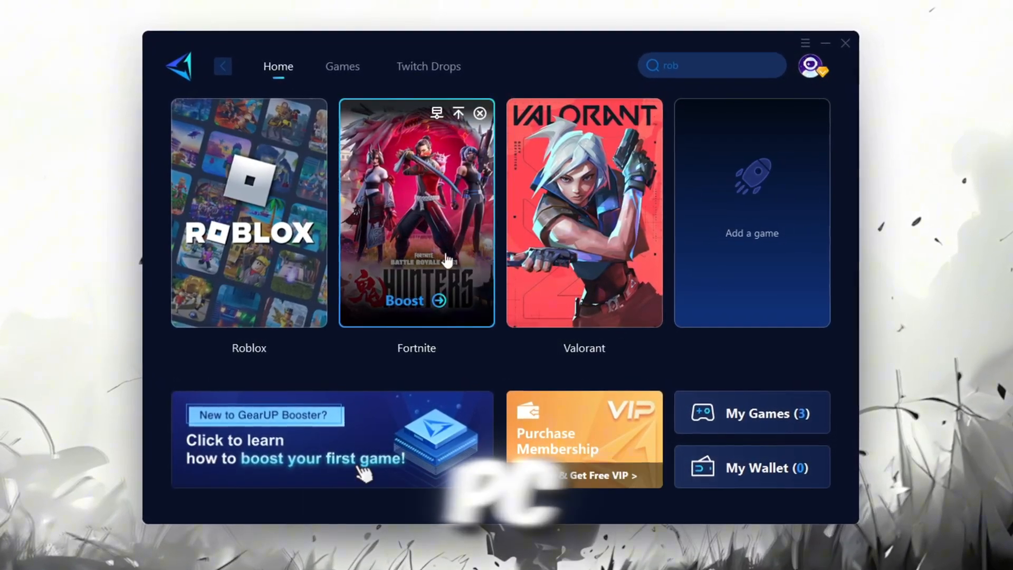
pyautogui.press('tab')
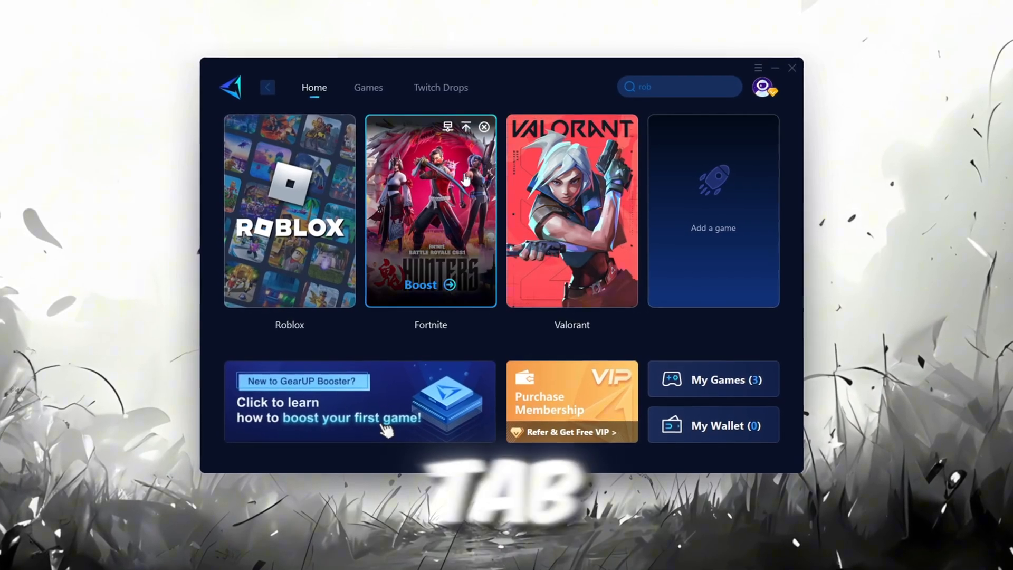
pyautogui.click(369, 87)
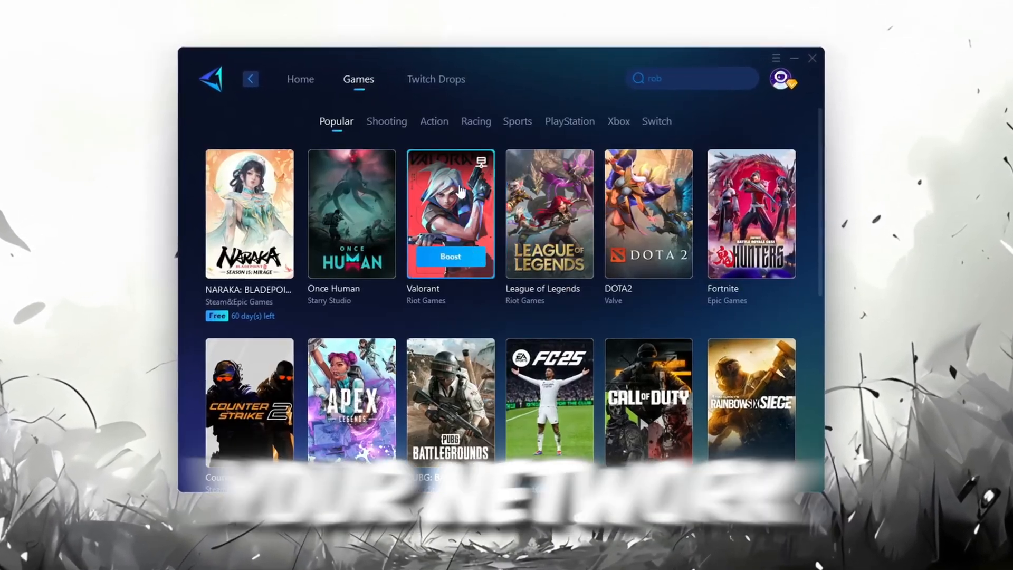
pyautogui.click(293, 75)
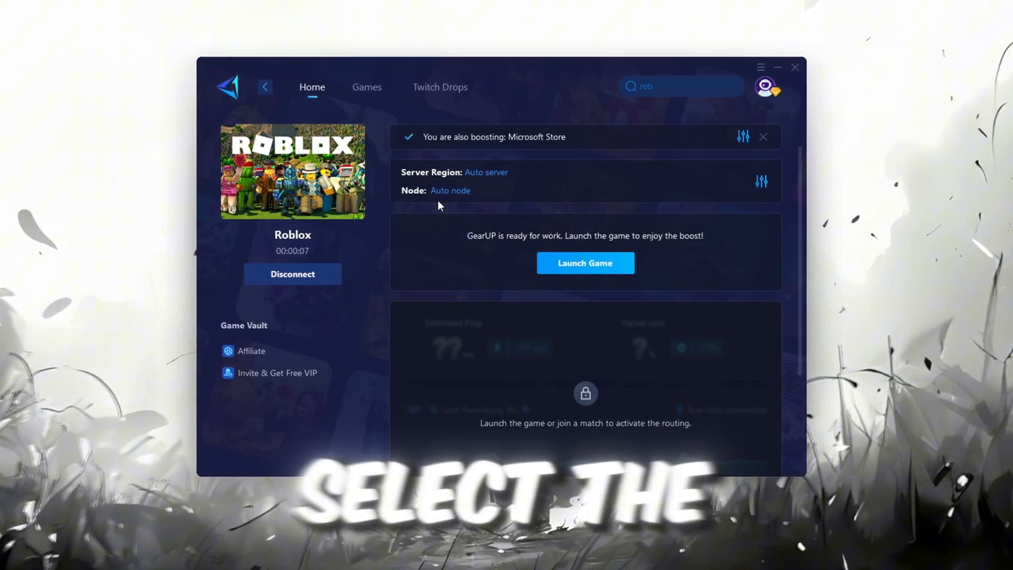
pyautogui.click(486, 172)
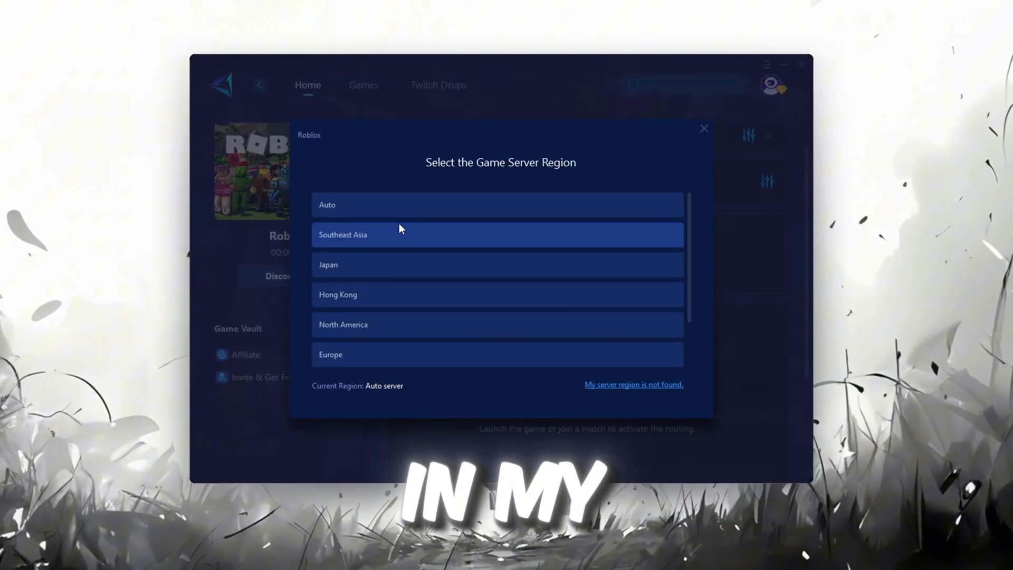
pyautogui.scroll(-3)
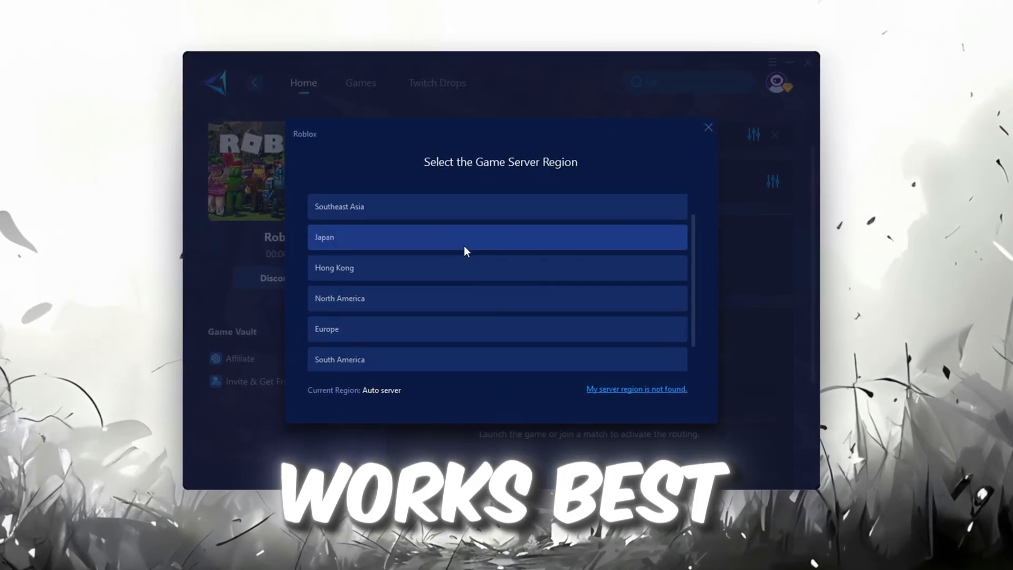
pyautogui.click(708, 126)
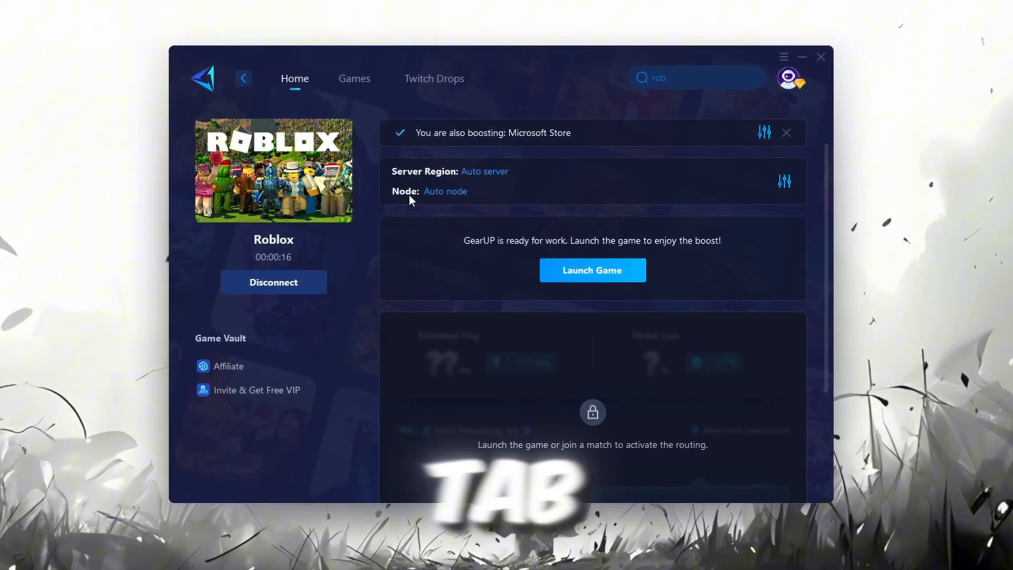
# Refresh the node list, keep the Auto node, and launch Roblox with the boost active.
pyautogui.click(445, 191)
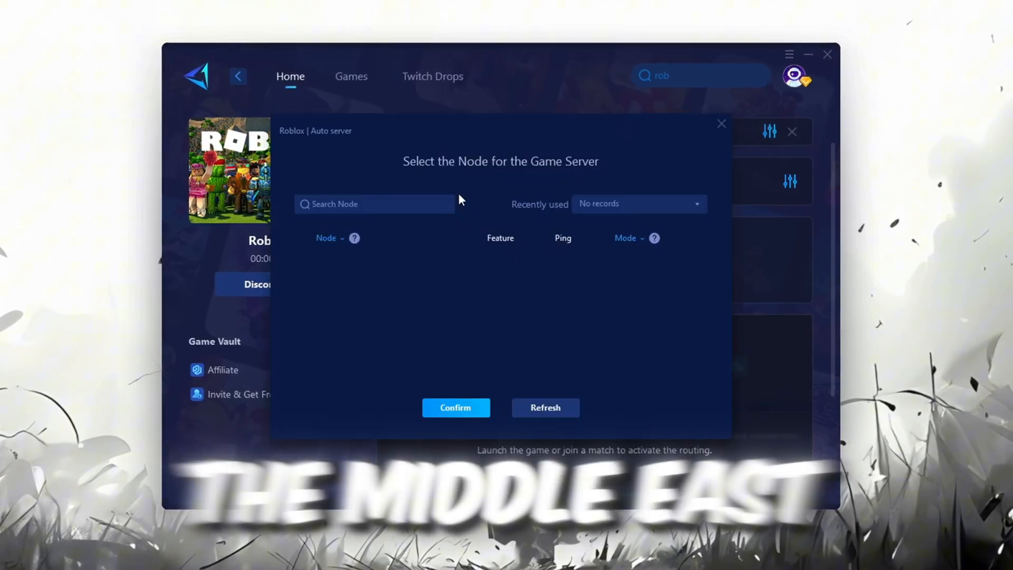
pyautogui.click(545, 407)
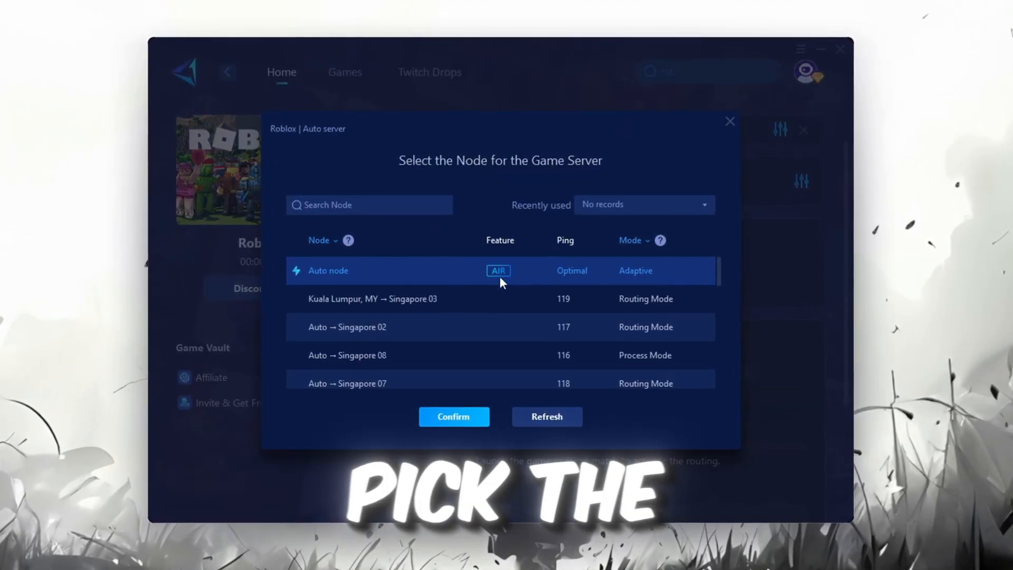
pyautogui.click(453, 416)
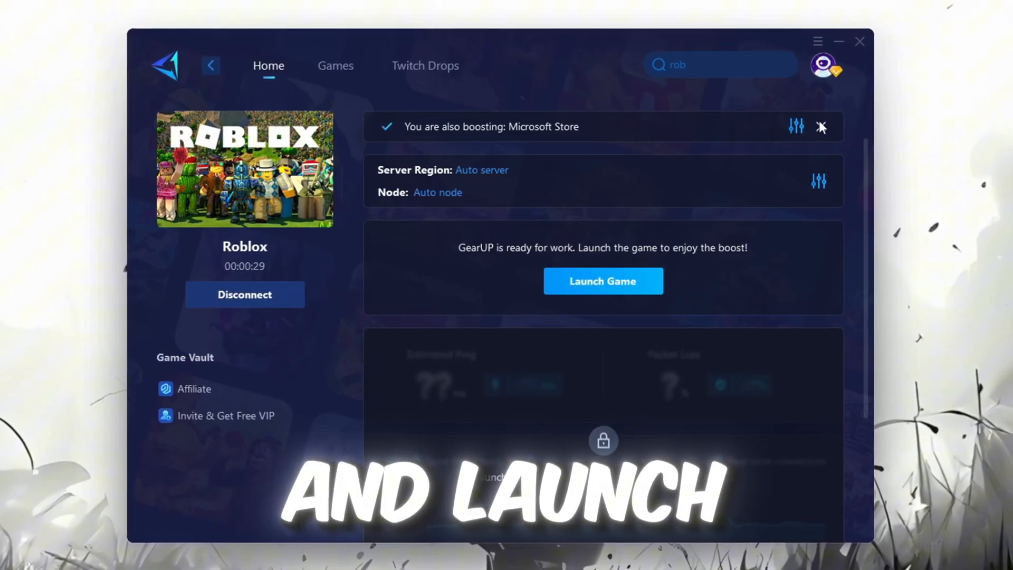
pyautogui.click(602, 280)
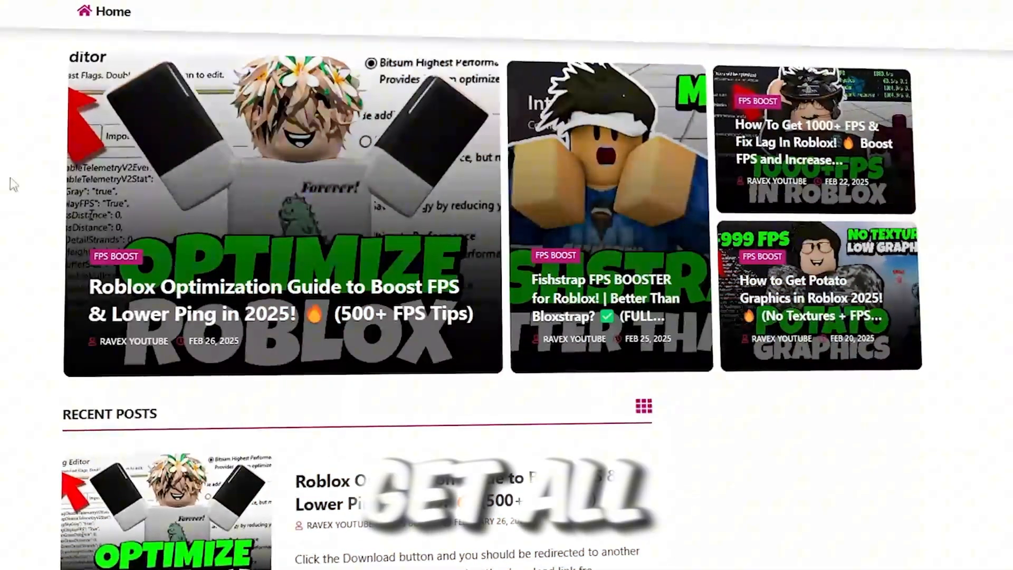
pyautogui.scroll(-3)
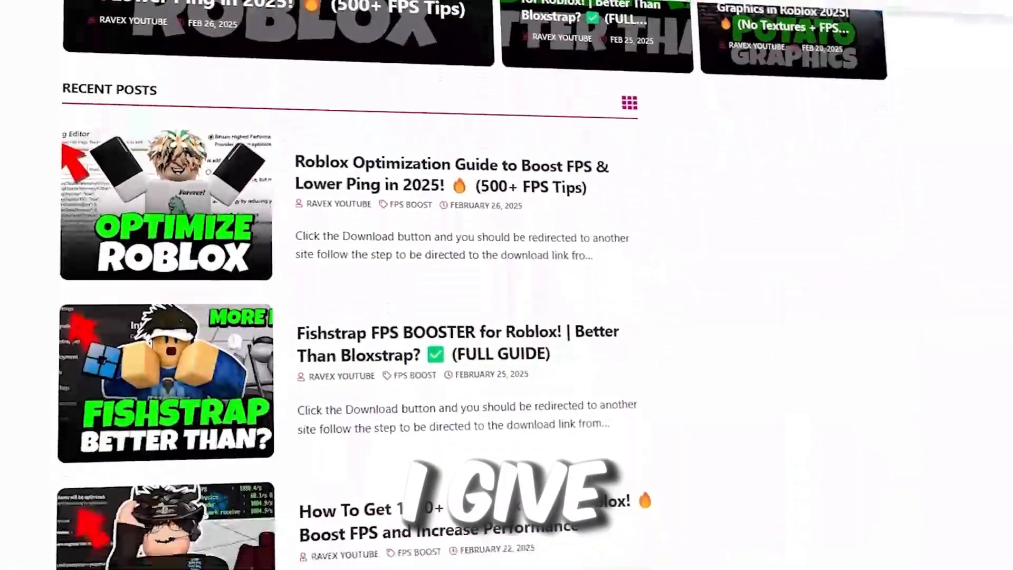
pyautogui.scroll(-3)
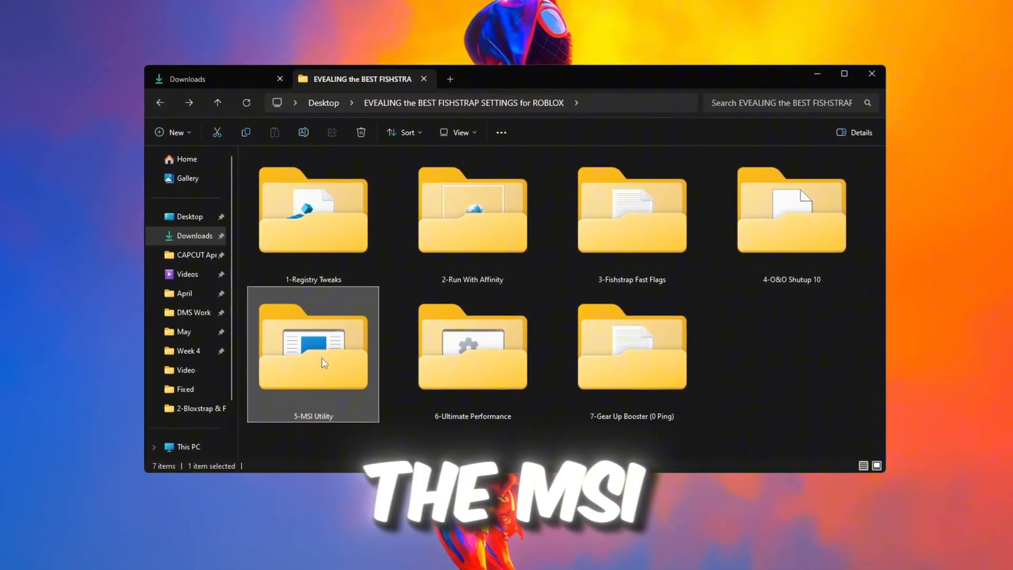
# Open the 5-MSI Utility folder and run MSI Mode Utility 3.0.exe.
pyautogui.doubleClick(313, 349)
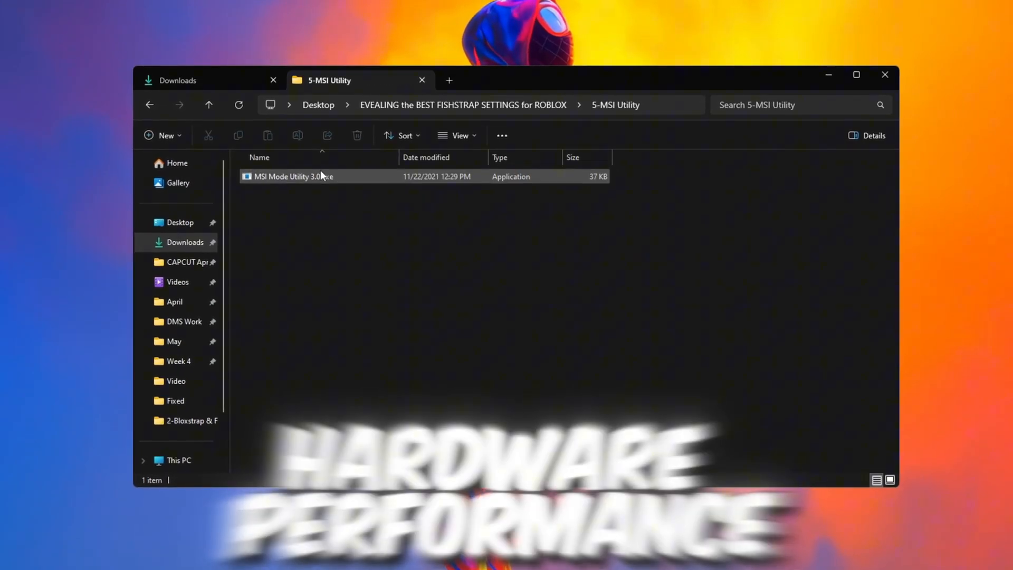
pyautogui.click(293, 176)
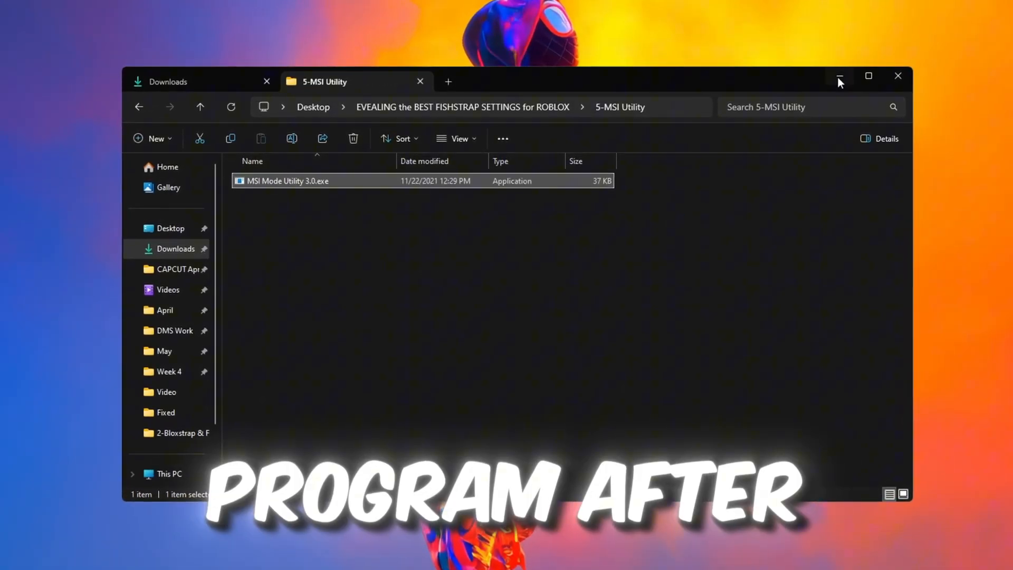
pyautogui.doubleClick(286, 181)
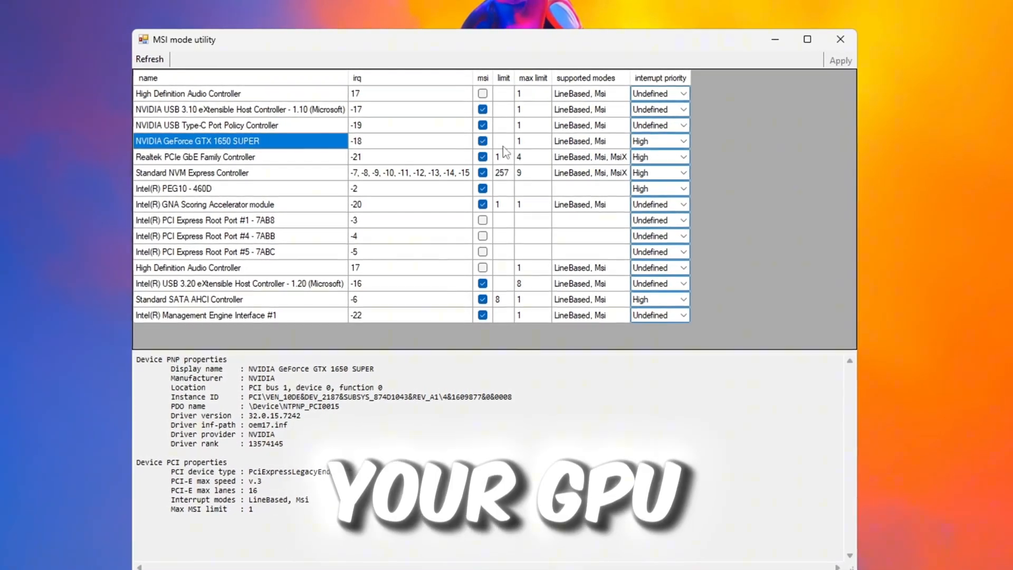
pyautogui.moveTo(665, 79)
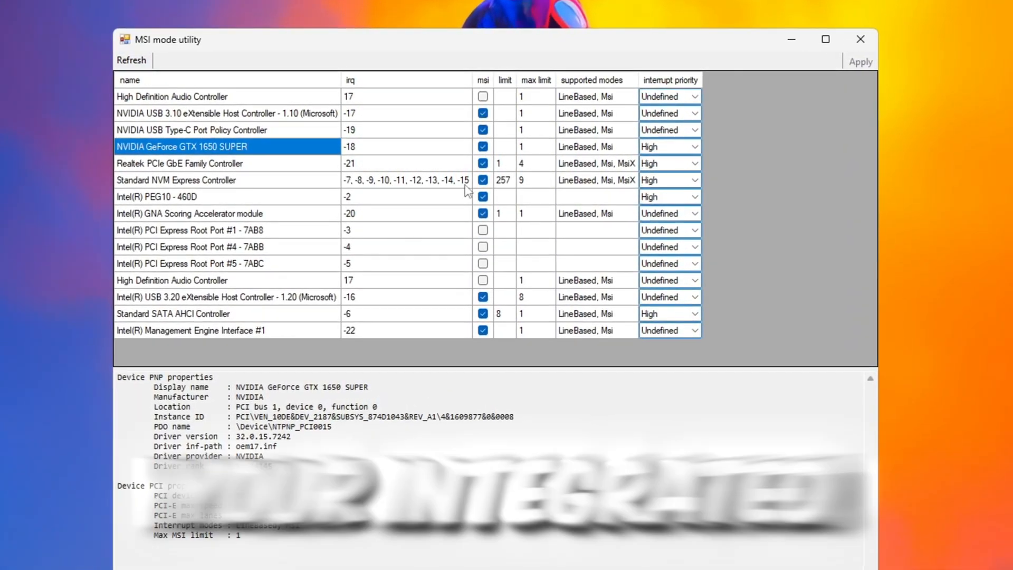
# Check the Intel PEG10 entry shows MSI at High priority, then close the utility.
pyautogui.click(193, 197)
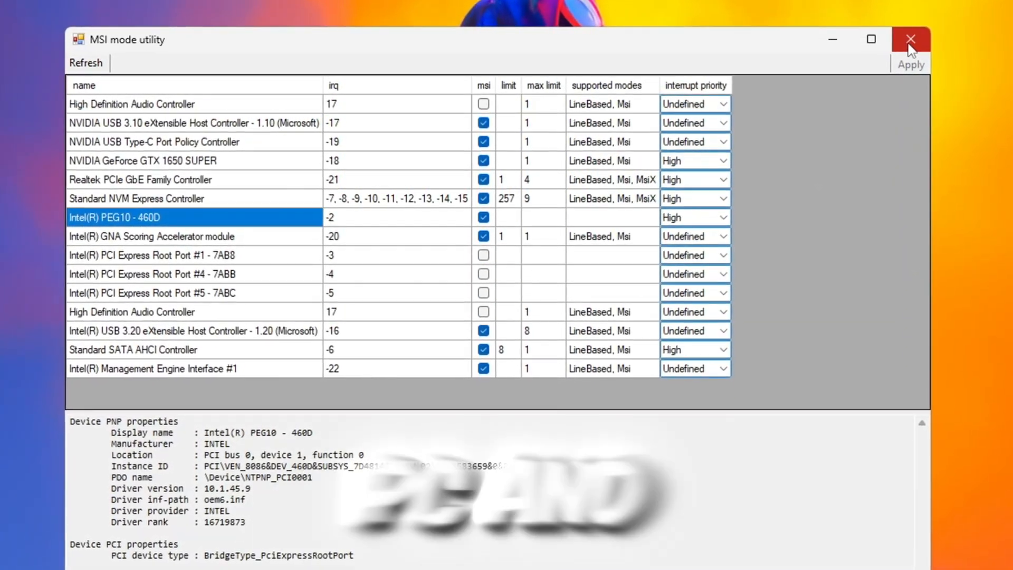
pyautogui.moveTo(921, 39)
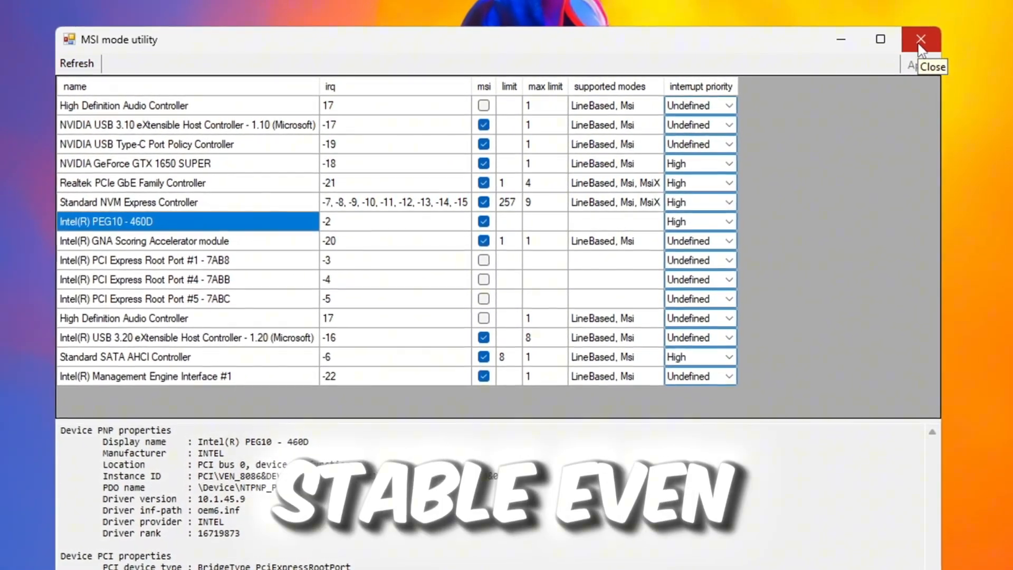
pyautogui.click(921, 40)
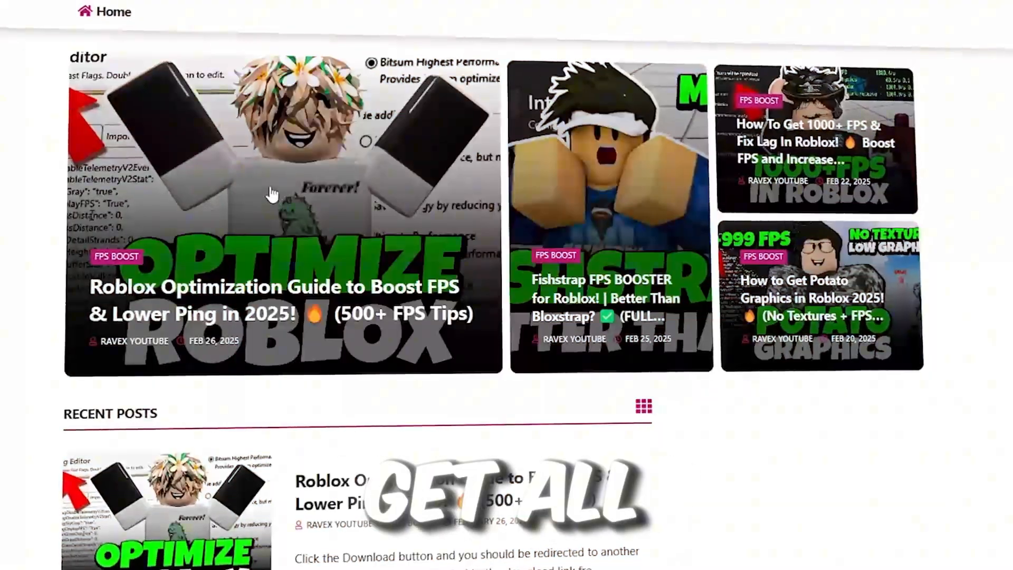
pyautogui.scroll(-3)
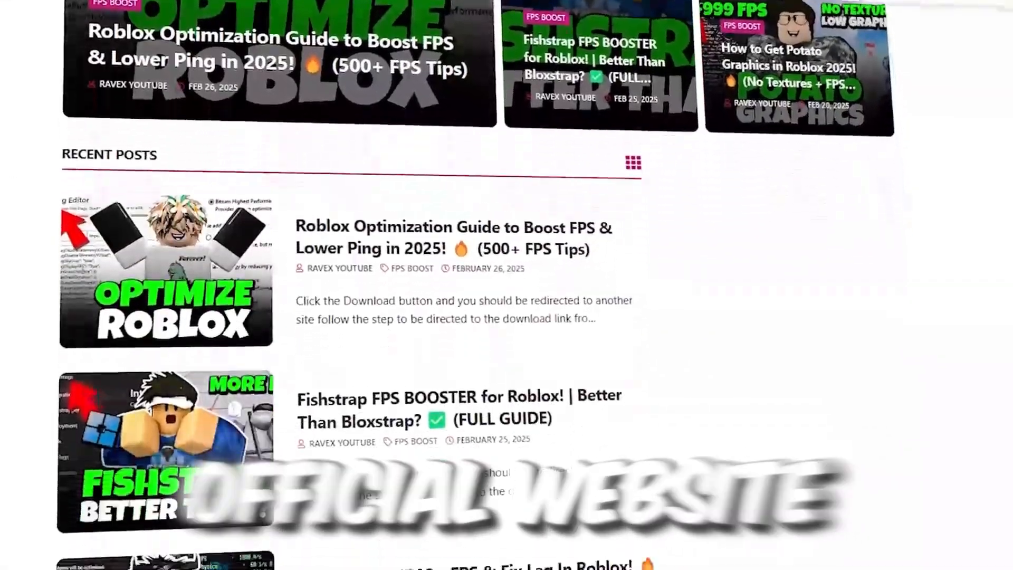
pyautogui.scroll(-3)
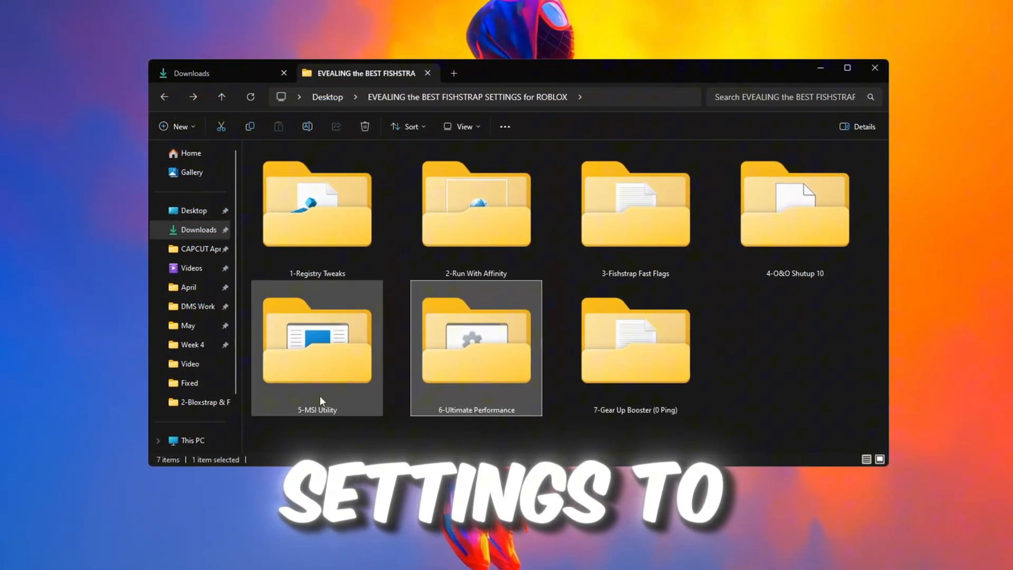
# Search 'edit power plan' and make Ultimate Performance the active plan in Power Options.
pyautogui.doubleClick(476, 340)
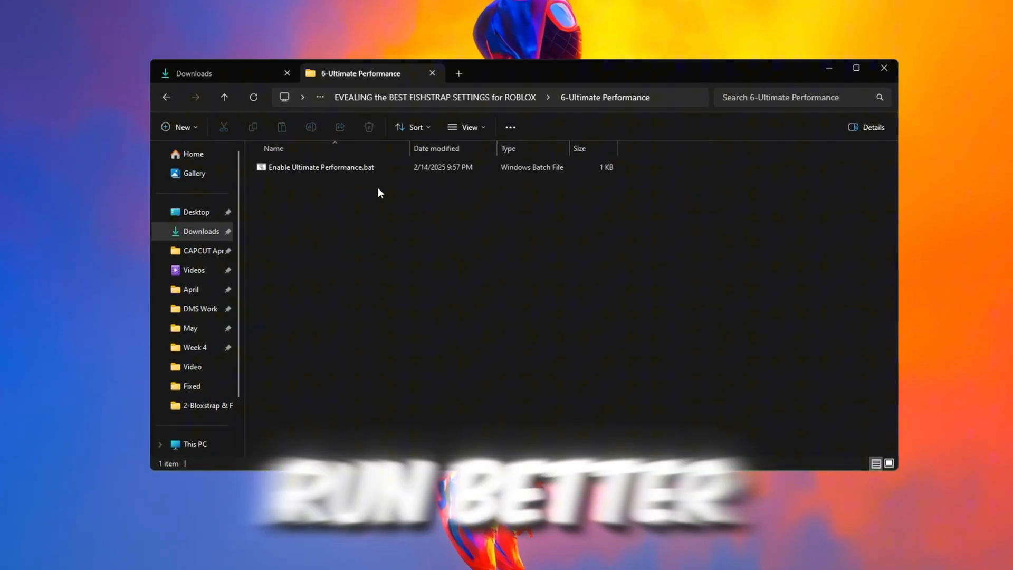
pyautogui.write('edit power plan')
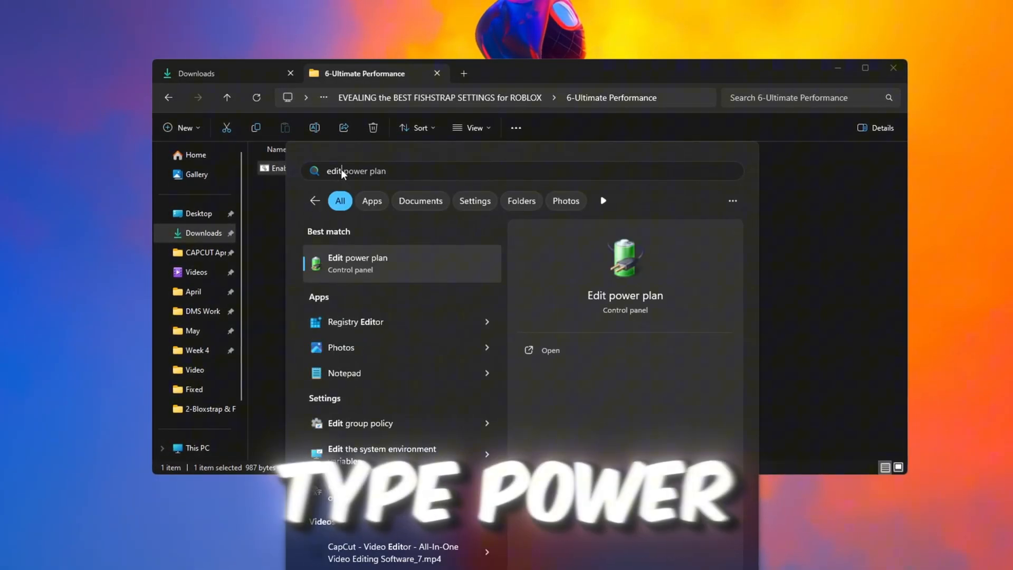
pyautogui.click(357, 263)
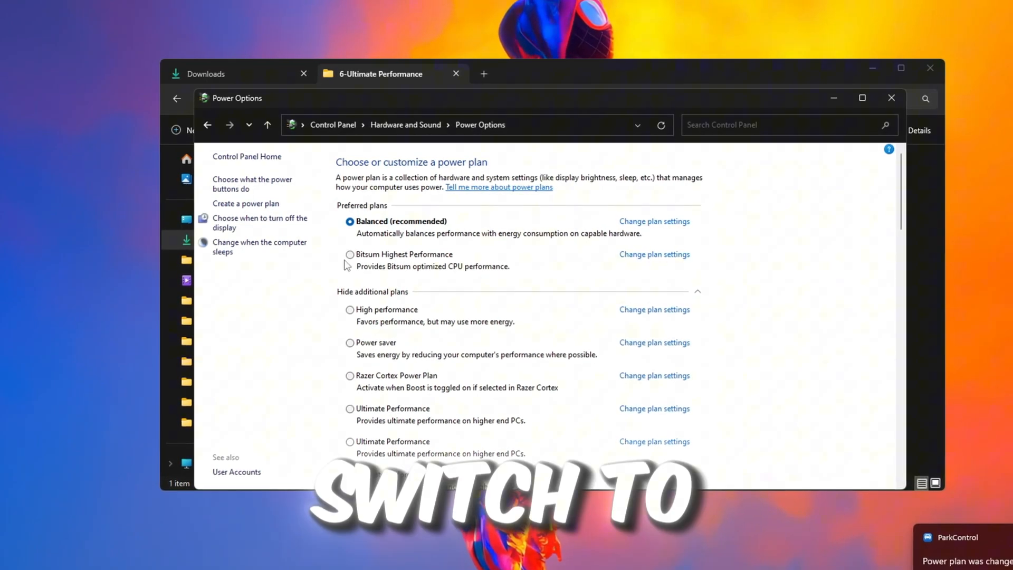
pyautogui.click(349, 254)
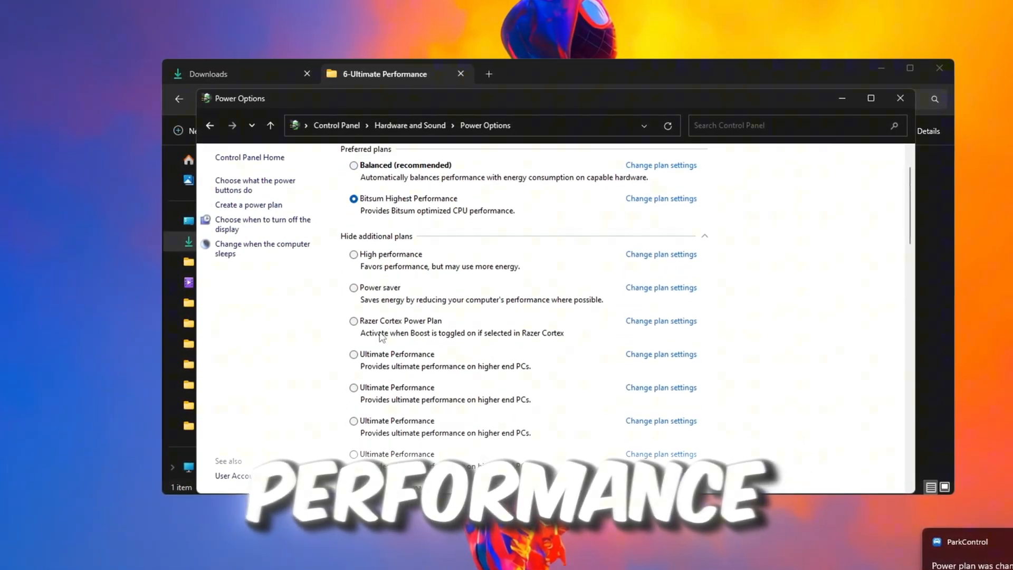
pyautogui.click(357, 357)
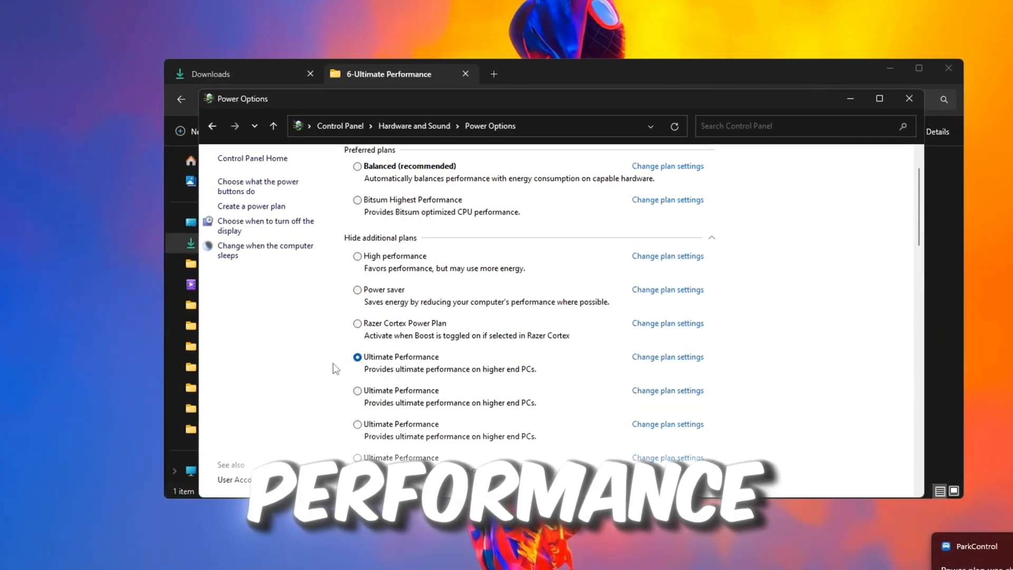
pyautogui.click(910, 98)
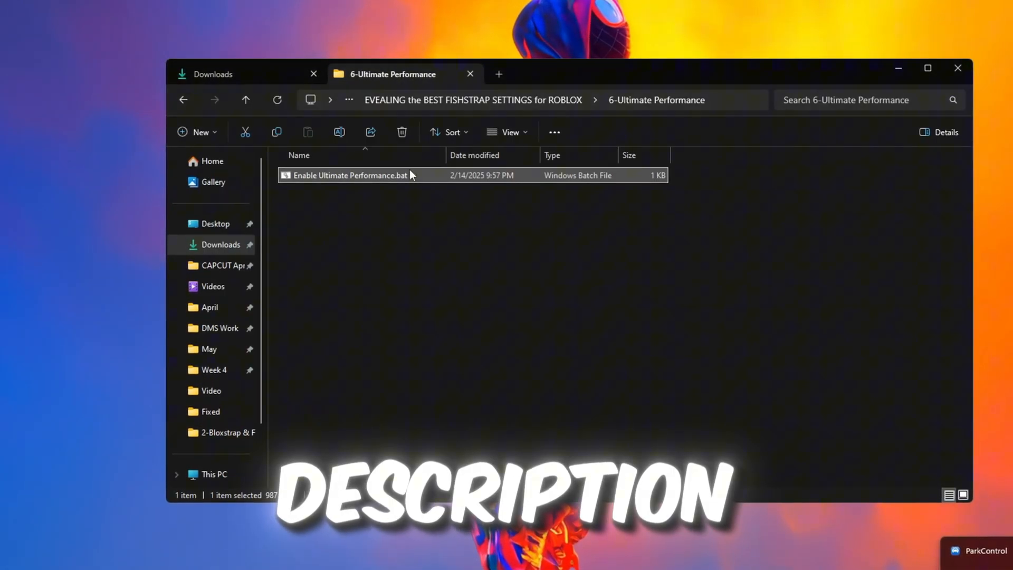
# Run Enable Ultimate Performance.bat as administrator to enable the Ultimate Performance plan.
pyautogui.rightClick(351, 176)
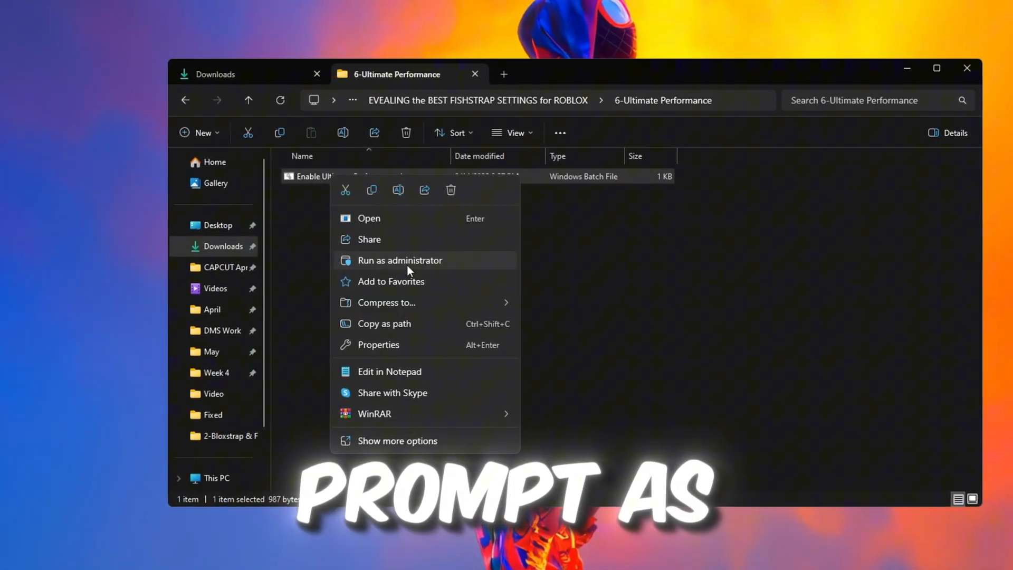
pyautogui.click(399, 259)
pyautogui.write('edit power plan')
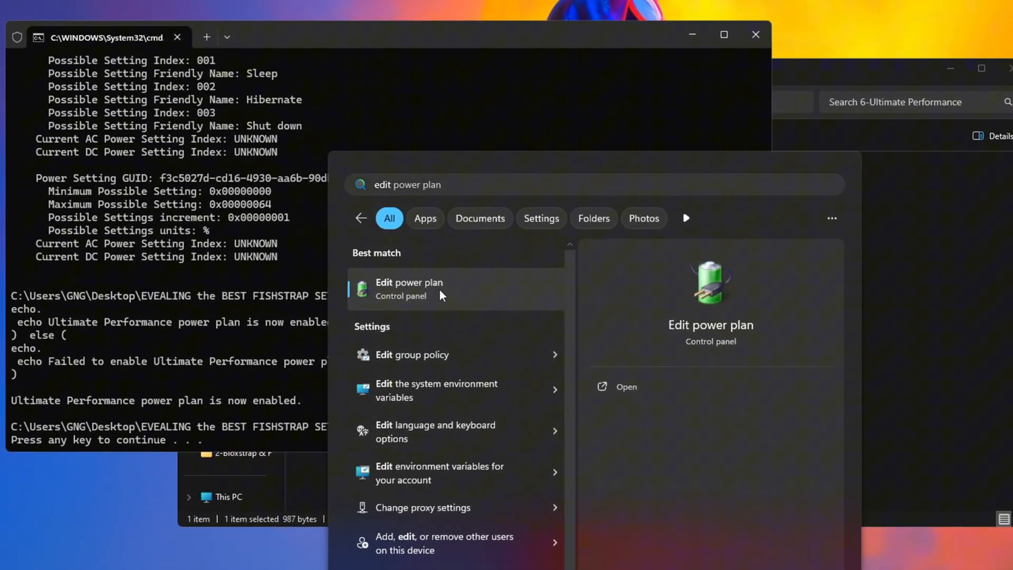
pyautogui.click(409, 288)
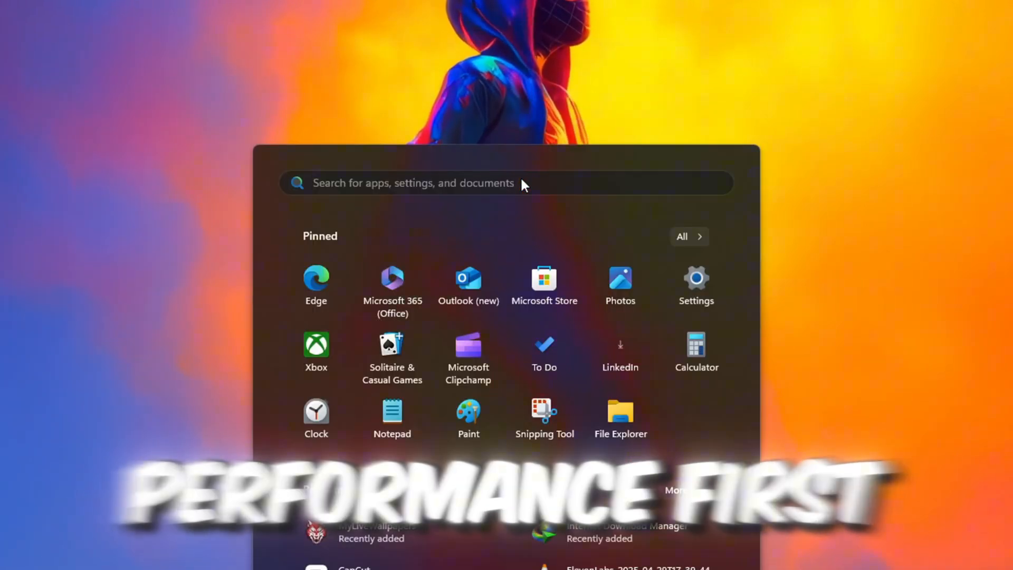
# Search Start for 'game mode settings' and open the Game Mode settings result.
pyautogui.write('game mode settings')
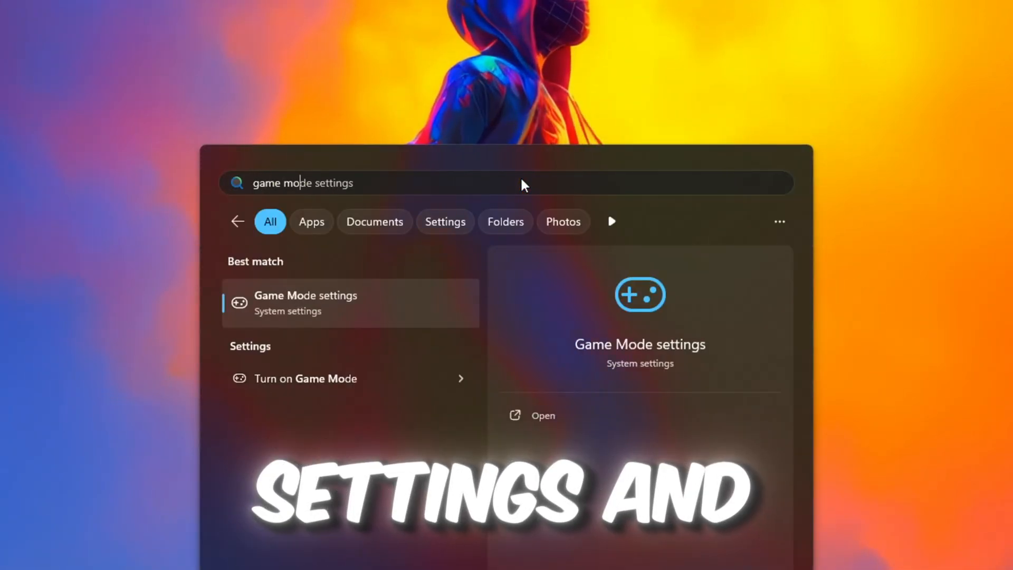
pyautogui.click(543, 415)
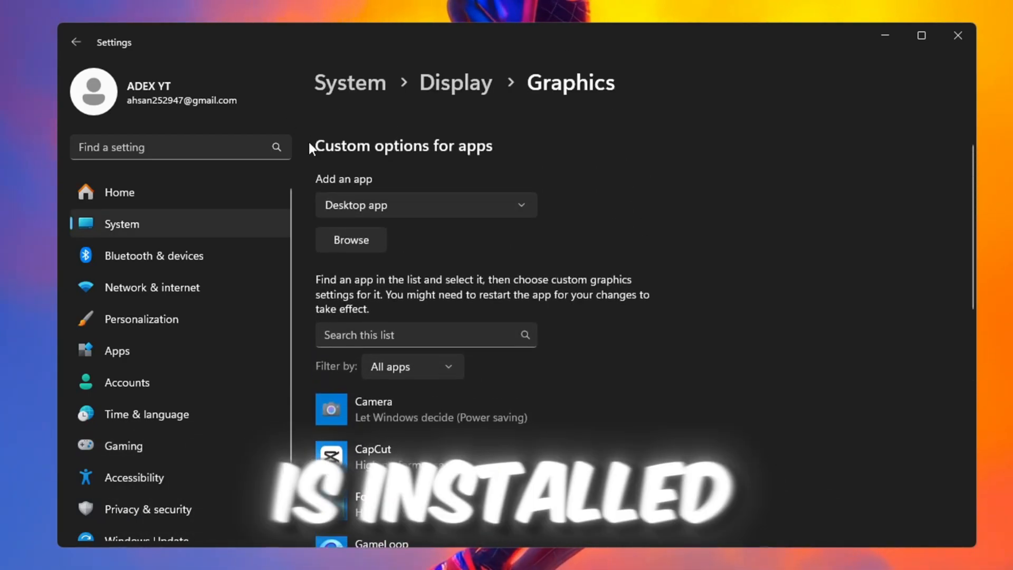
# Set RobloxPlayerLauncher.exe's graphics preference to High performance and save it.
pyautogui.scroll(-3)
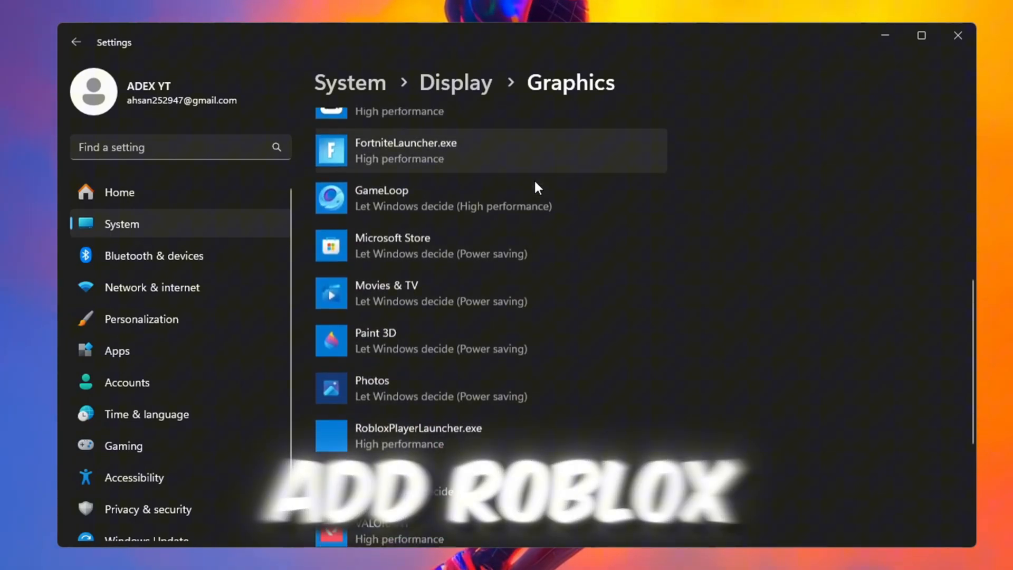
pyautogui.click(419, 433)
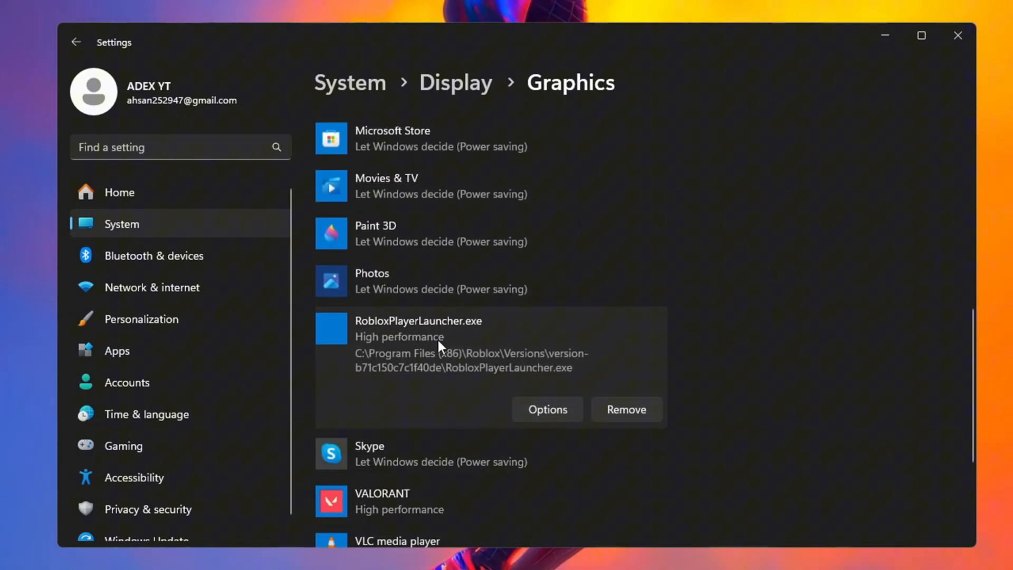
pyautogui.click(547, 409)
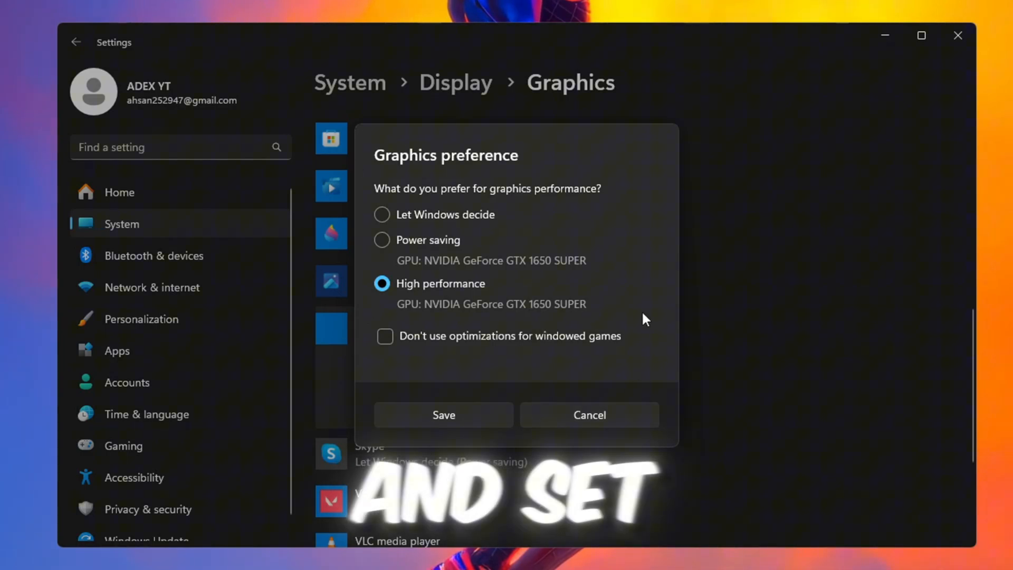
pyautogui.moveTo(514, 292)
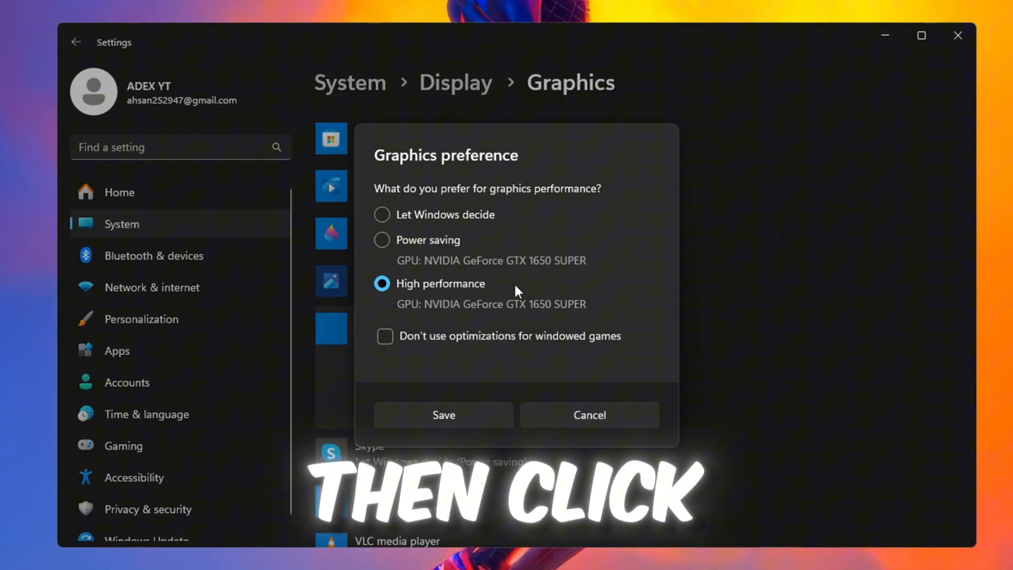
pyautogui.moveTo(417, 386)
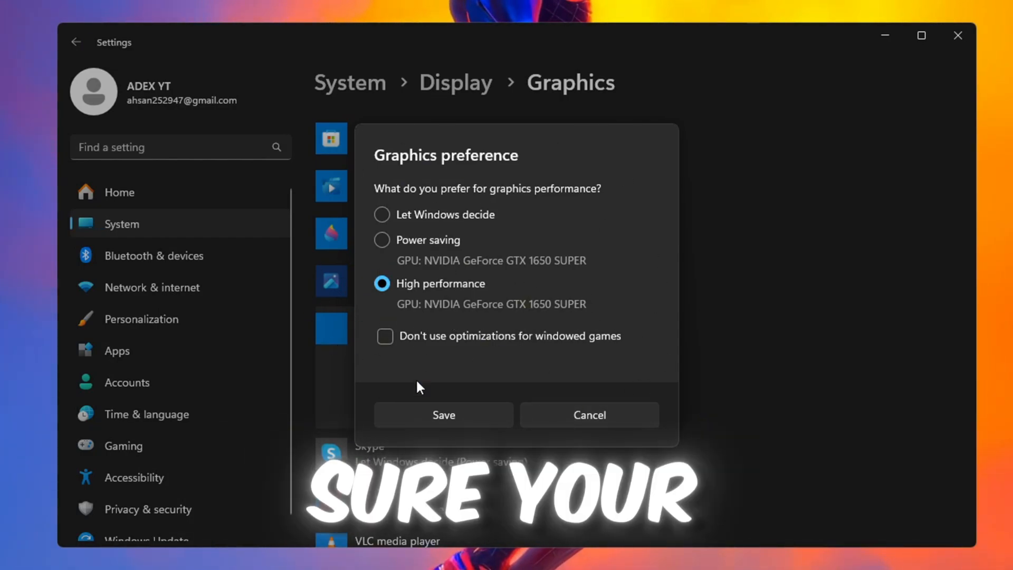
pyautogui.click(443, 414)
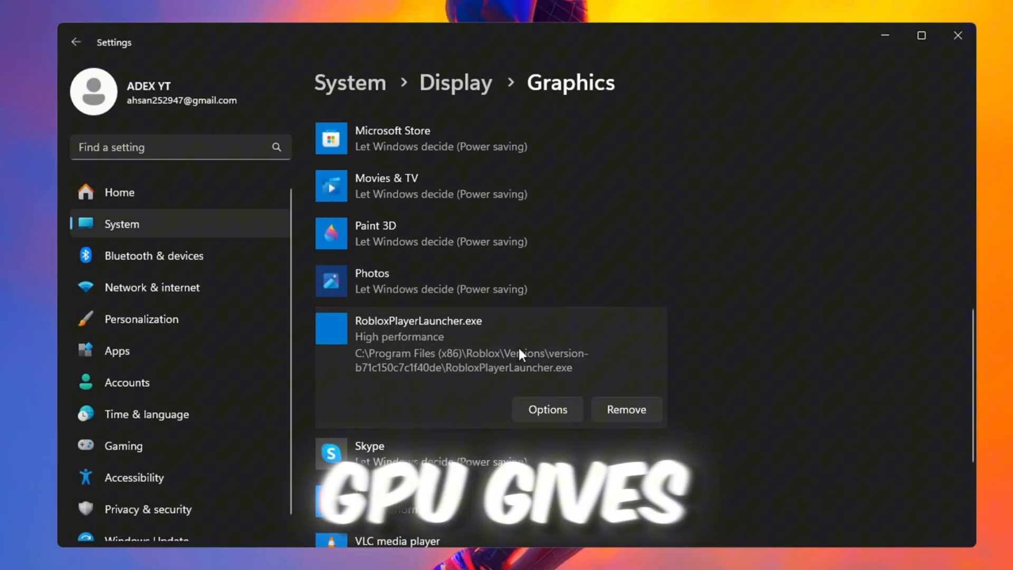